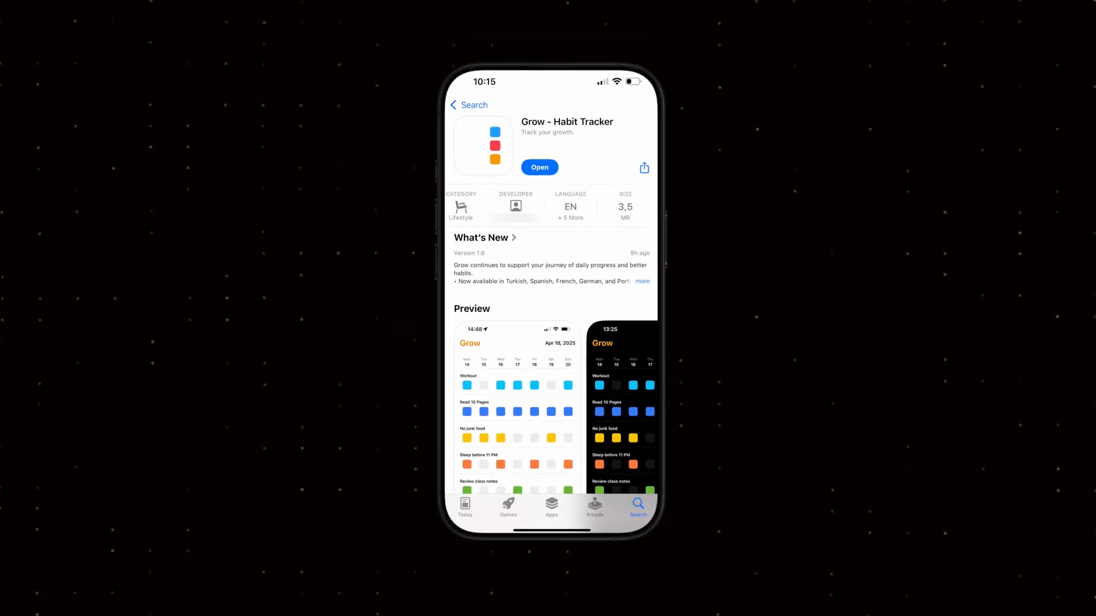
Create a Strings File (Legacy) named Localizable in the GrowApp group and target.
{"action": "key", "text": "Cmd+N"}
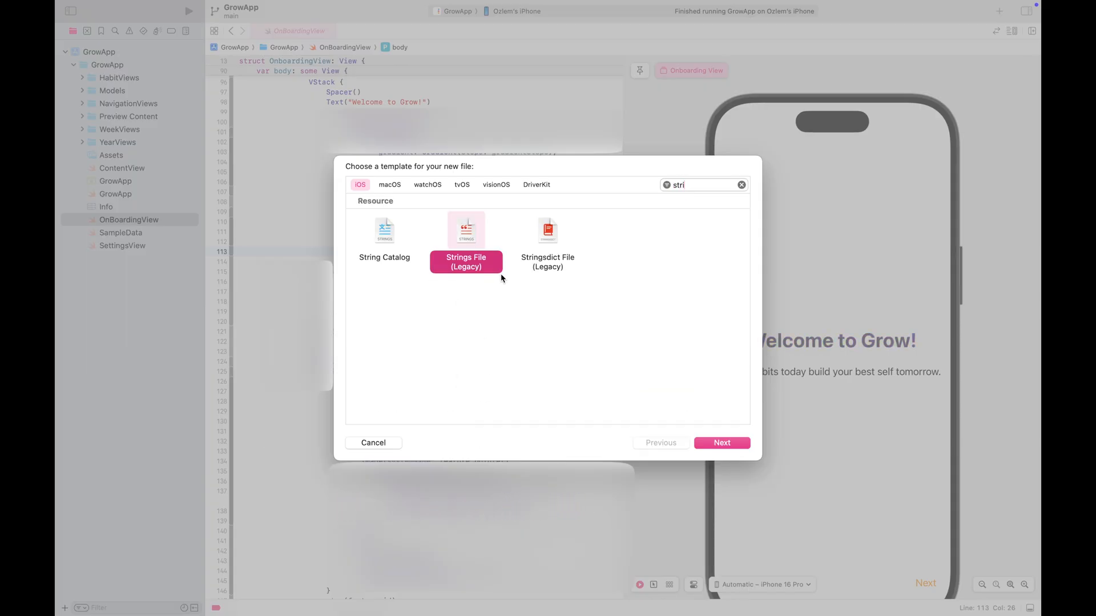
{"action": "left_click", "coordinate": [722, 443]}
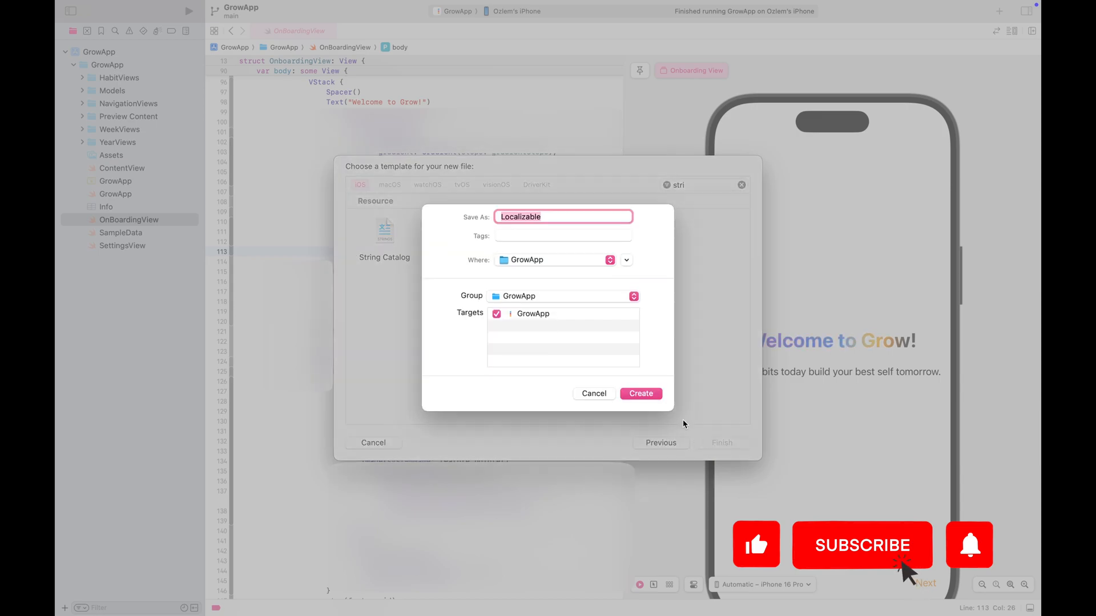
{"action": "left_click", "coordinate": [641, 394]}
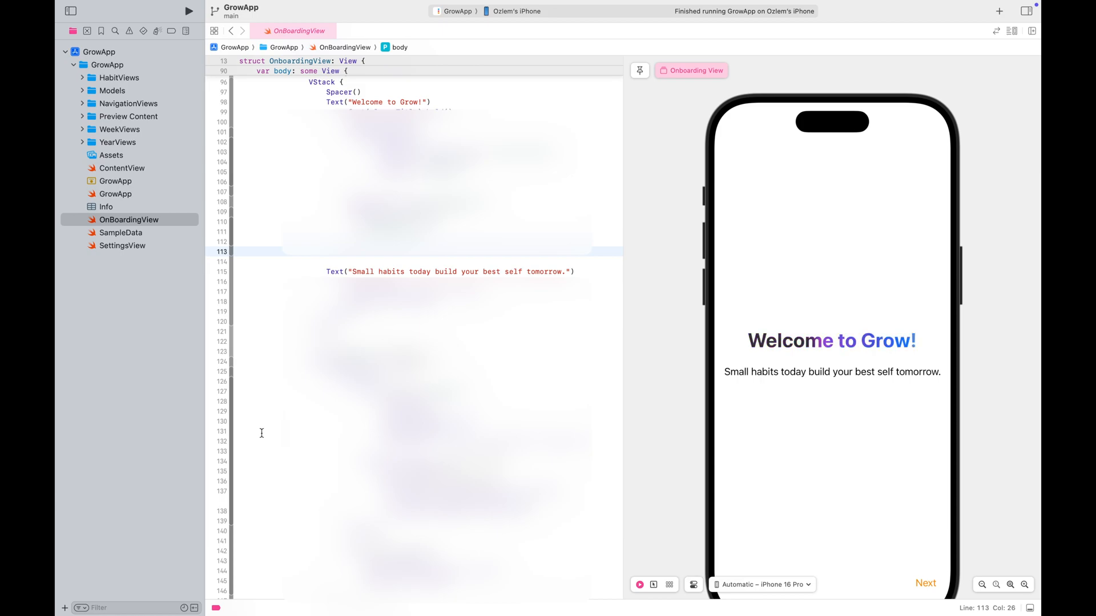
Paste the English string list from Notes into Localizable.strings and select the Done key.
{"action": "left_click", "coordinate": [118, 221]}
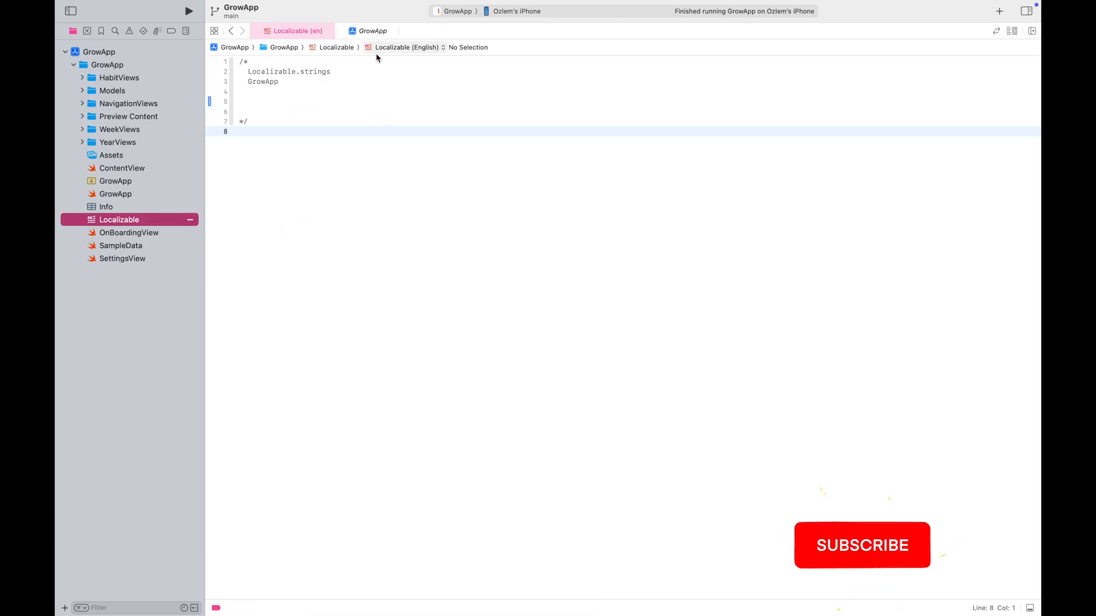
{"action": "left_click", "coordinate": [860, 545]}
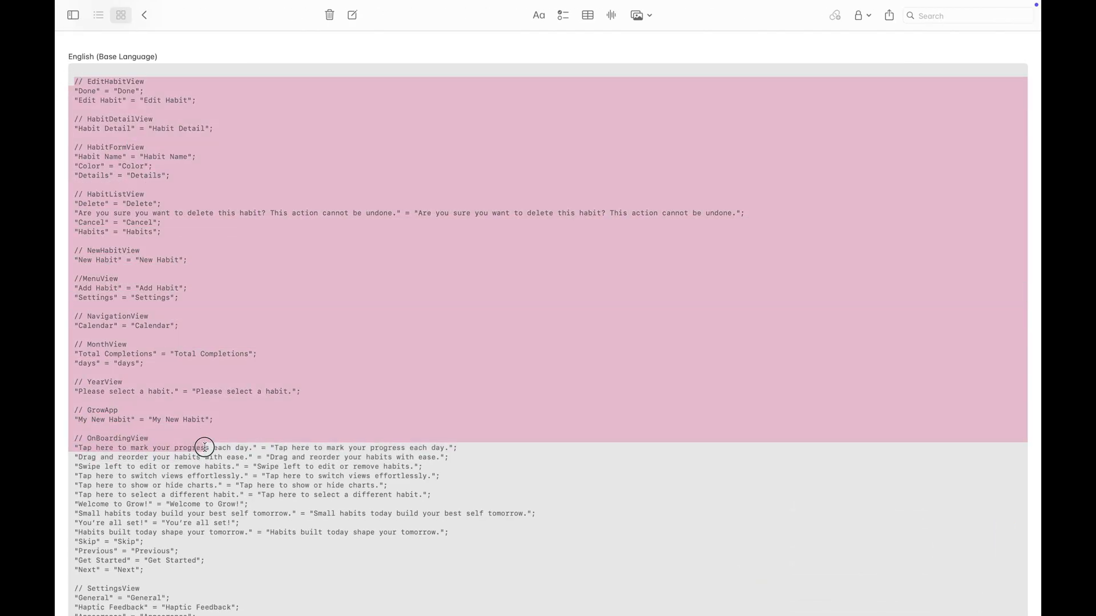
{"action": "scroll", "scroll_direction": "down", "scroll_amount": 3}
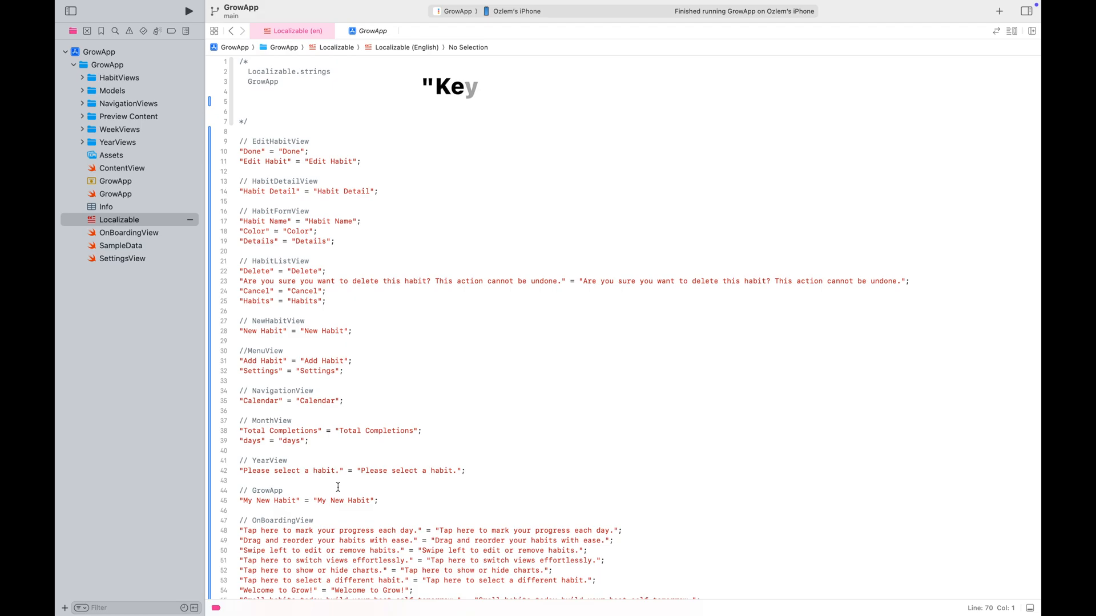
{"action": "scroll", "scroll_direction": "down", "scroll_amount": 3}
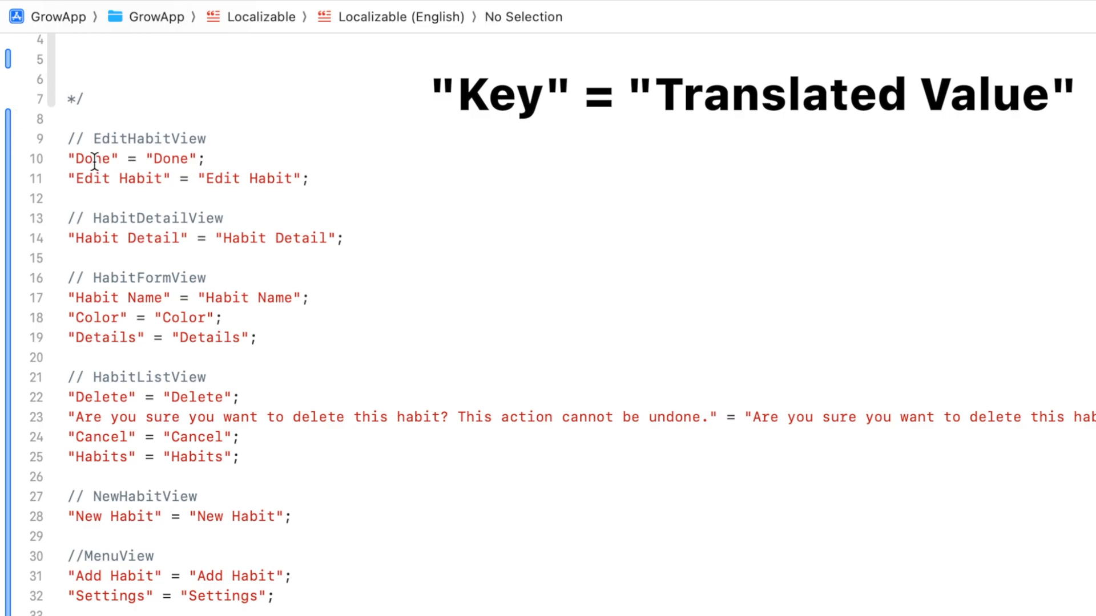
{"action": "double_click", "coordinate": [170, 158]}
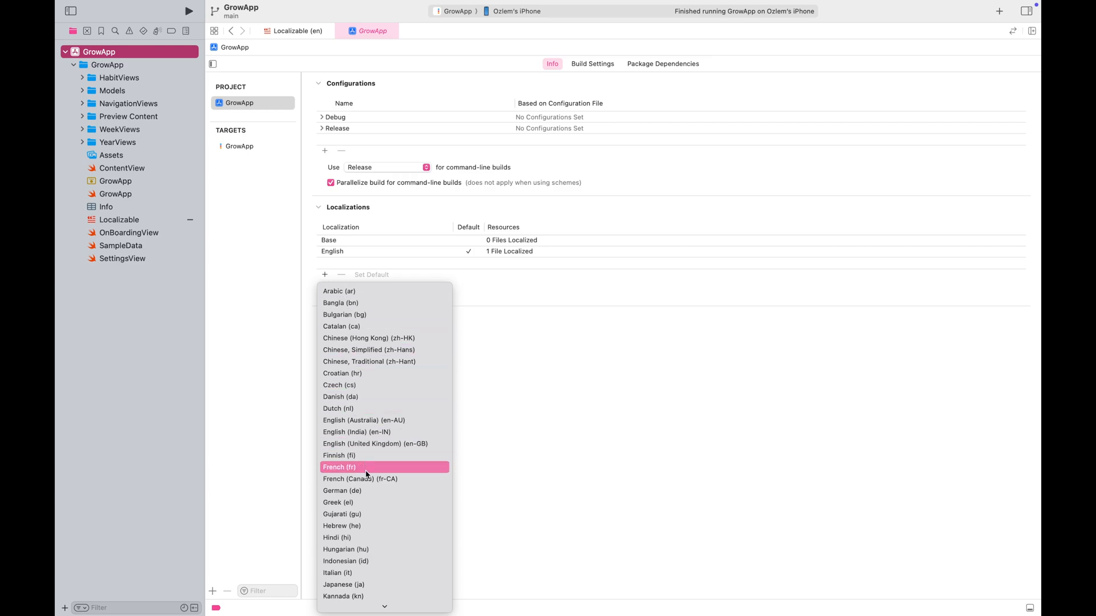
Add Spanish (es) under Localizations, creating a Spanish Localizable.strings beside the English one.
{"action": "scroll", "scroll_direction": "down", "scroll_amount": 3}
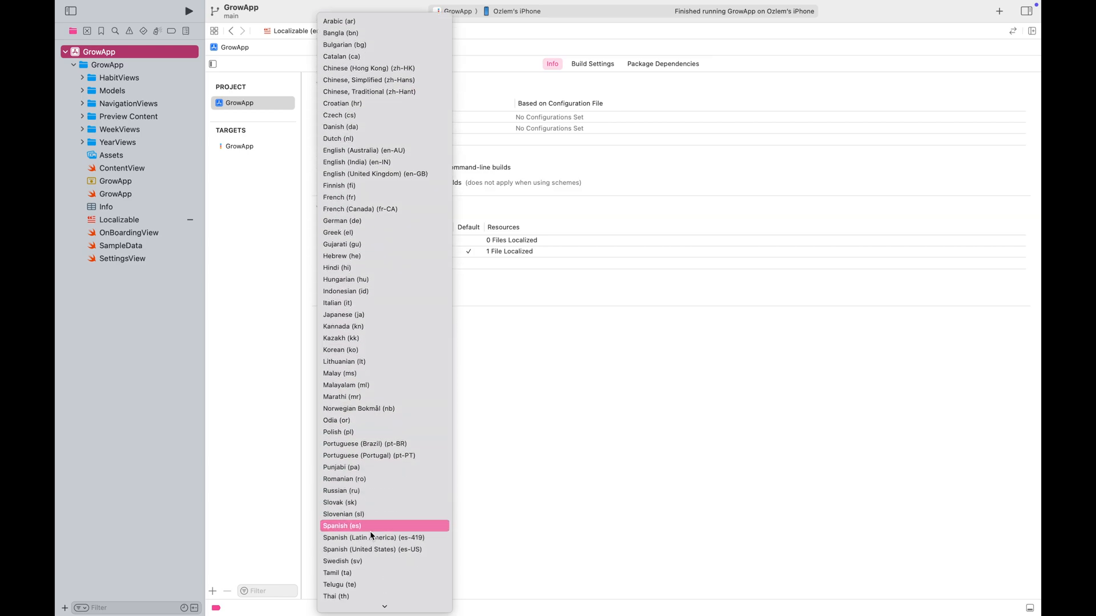
{"action": "mouse_move", "coordinate": [380, 529]}
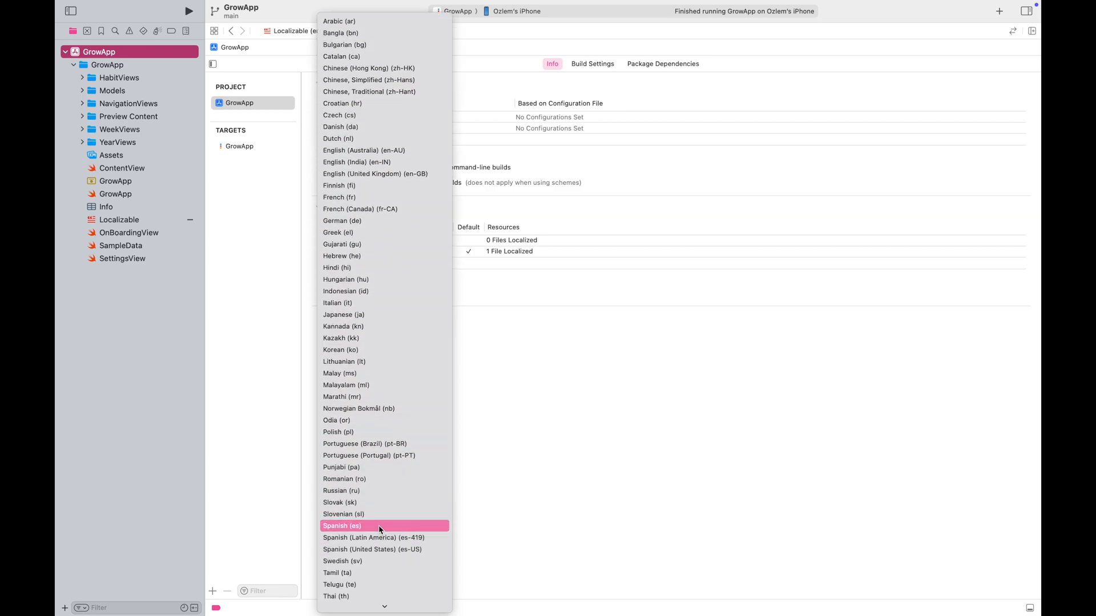
{"action": "left_click", "coordinate": [341, 525]}
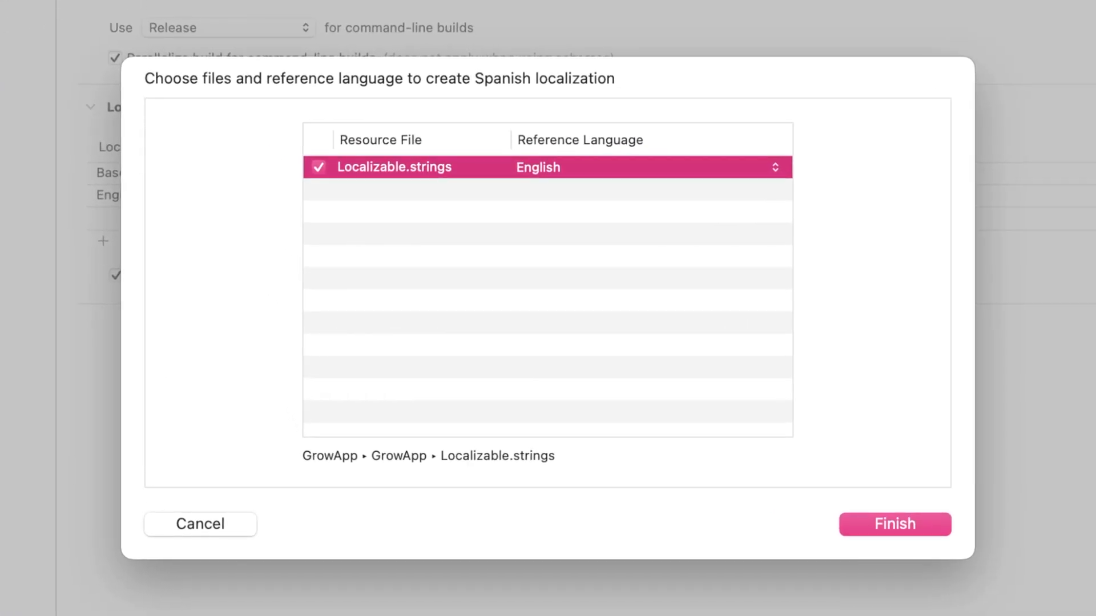
{"action": "mouse_move", "coordinate": [623, 205]}
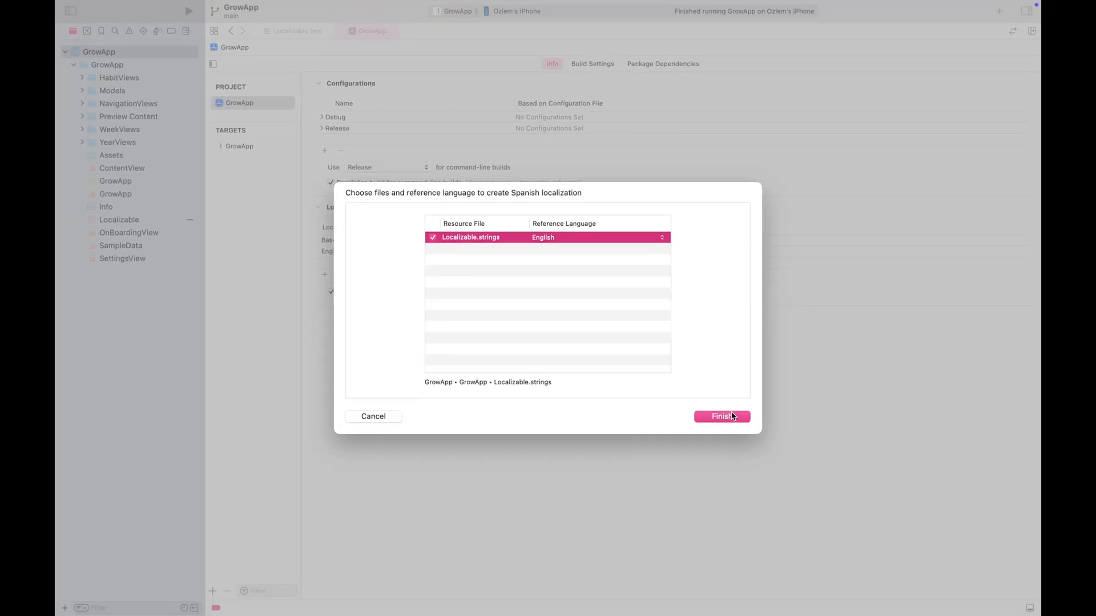
{"action": "left_click", "coordinate": [722, 417]}
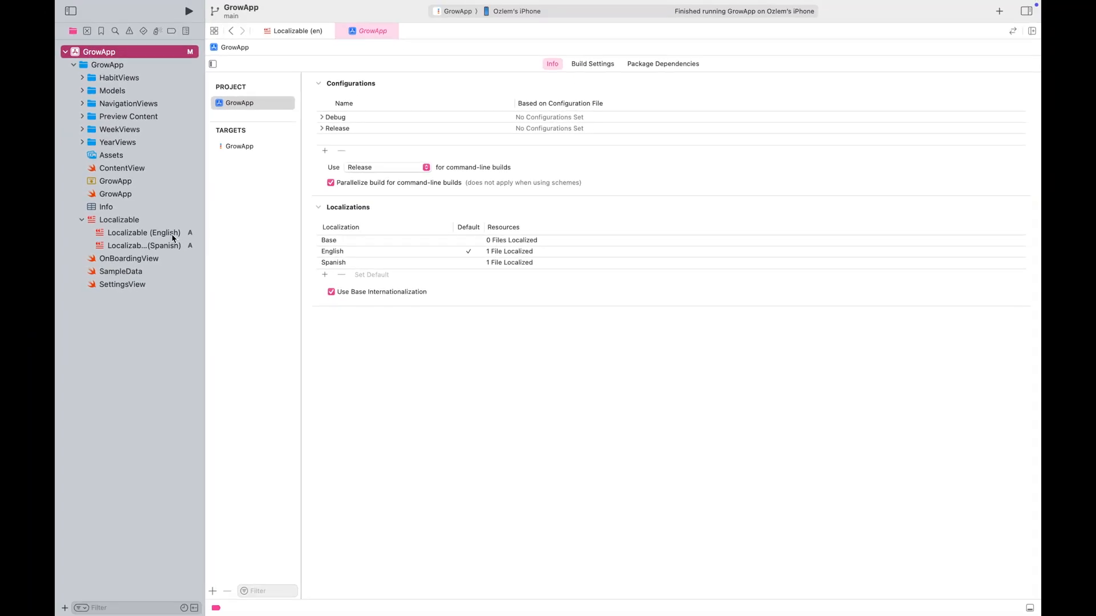
{"action": "left_click", "coordinate": [144, 232]}
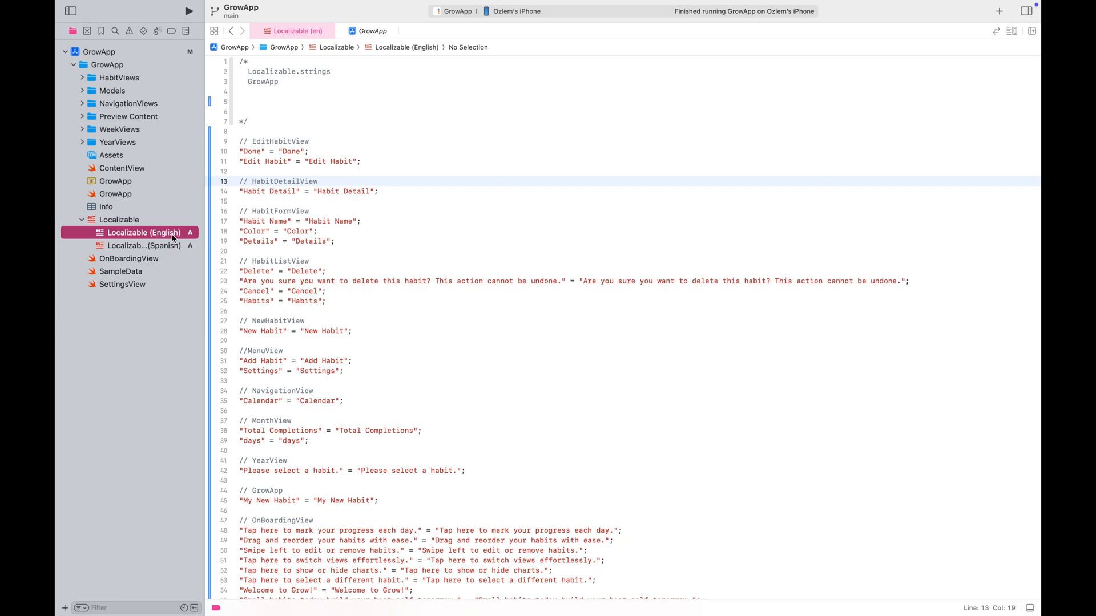
{"action": "left_click", "coordinate": [143, 246]}
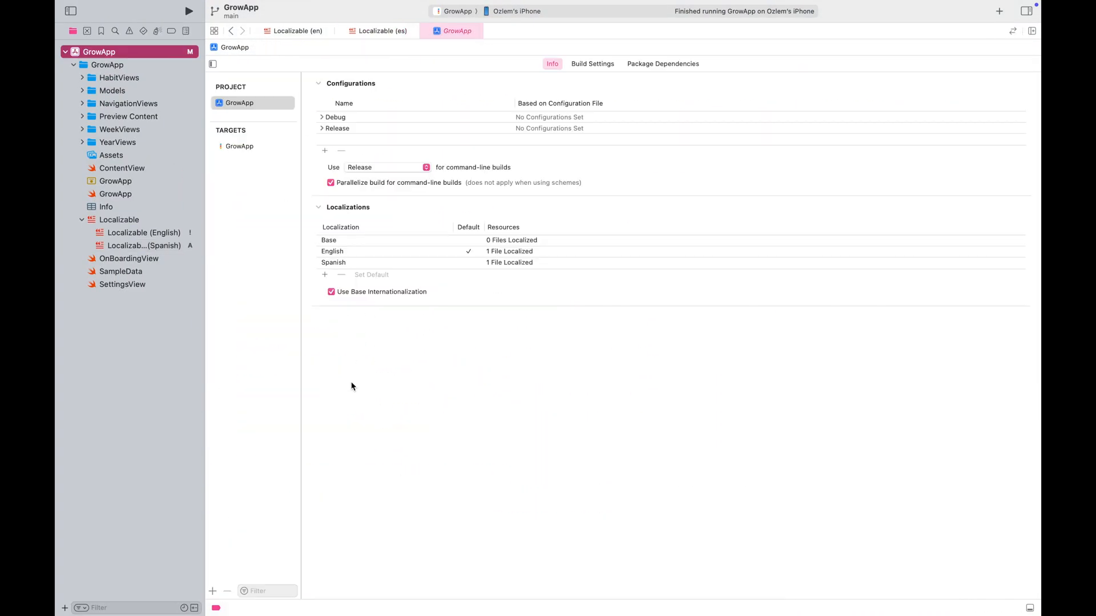
Add French, German, Portuguese (Brazil) and Turkish localizations and paste translations into each strings file.
{"action": "left_click", "coordinate": [325, 274]}
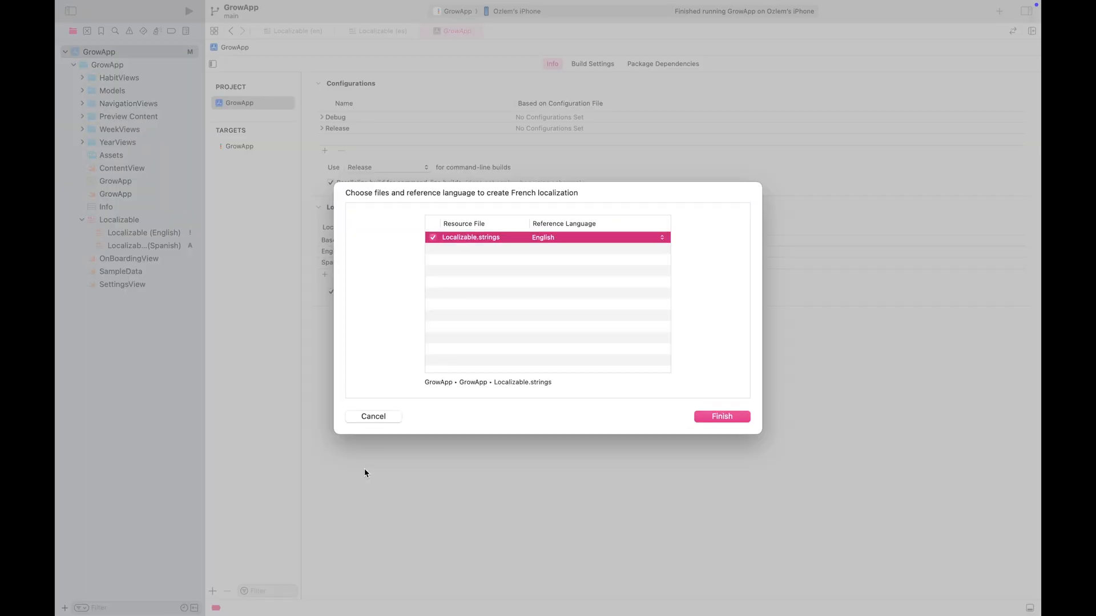
{"action": "left_click", "coordinate": [722, 417]}
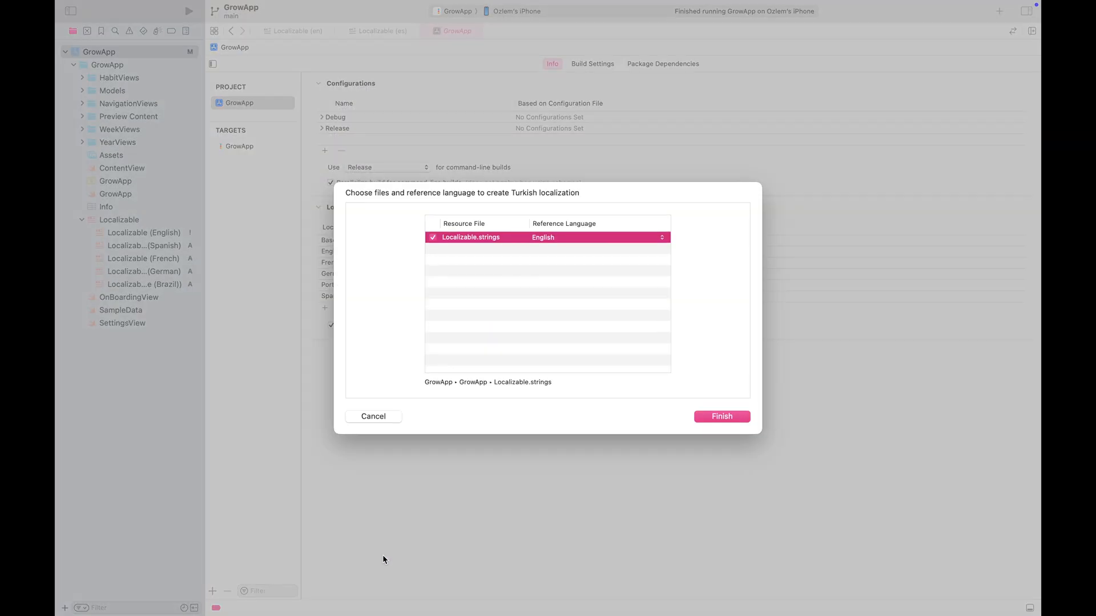
{"action": "left_click", "coordinate": [721, 416]}
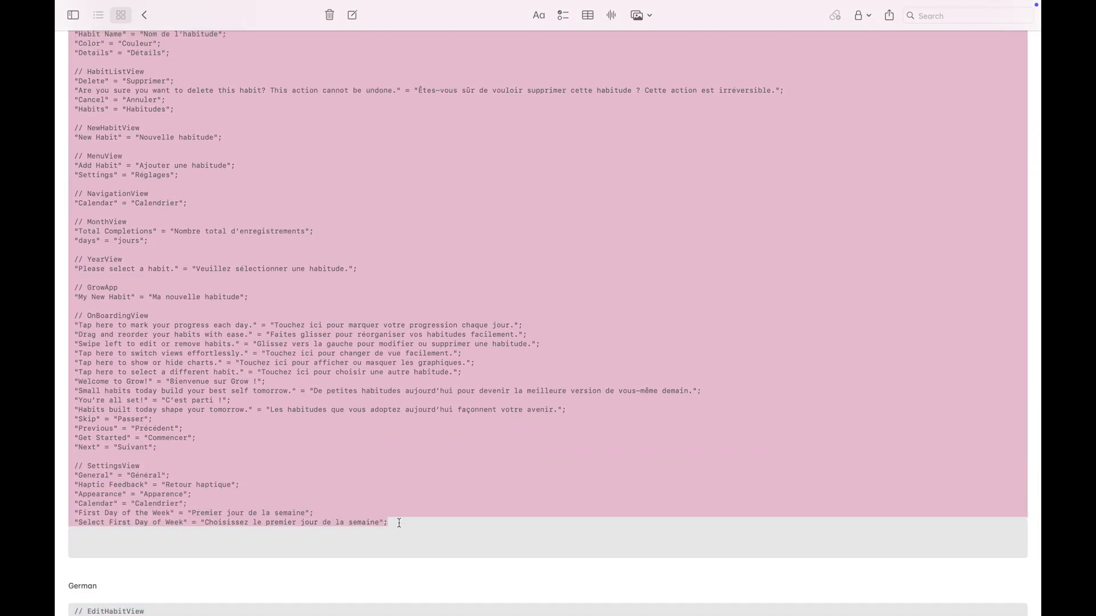
{"action": "scroll", "scroll_direction": "down", "scroll_amount": 3}
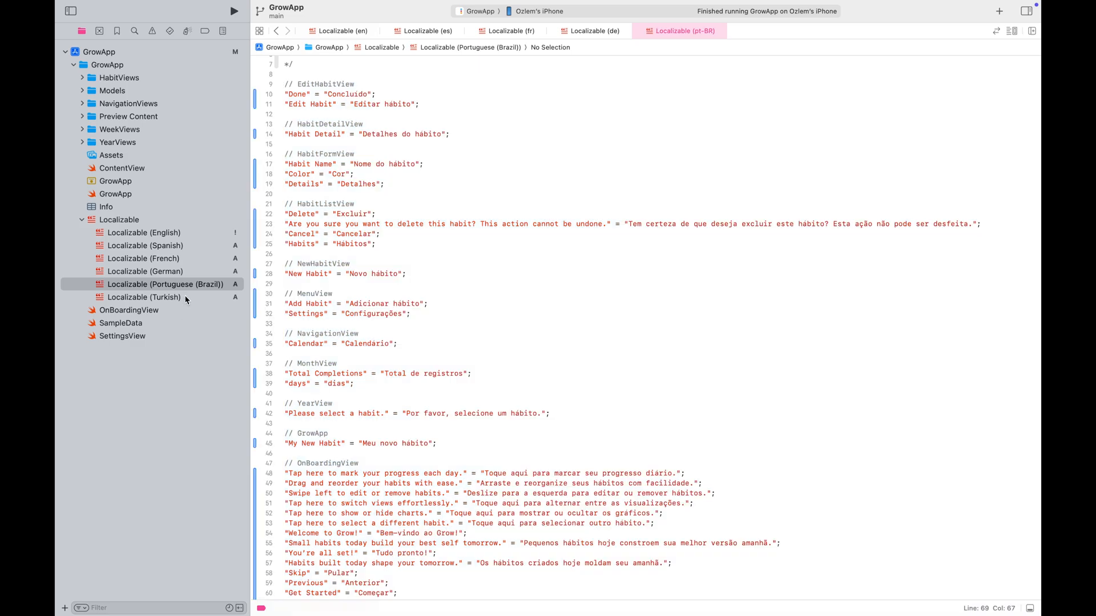
{"action": "left_click", "coordinate": [141, 297]}
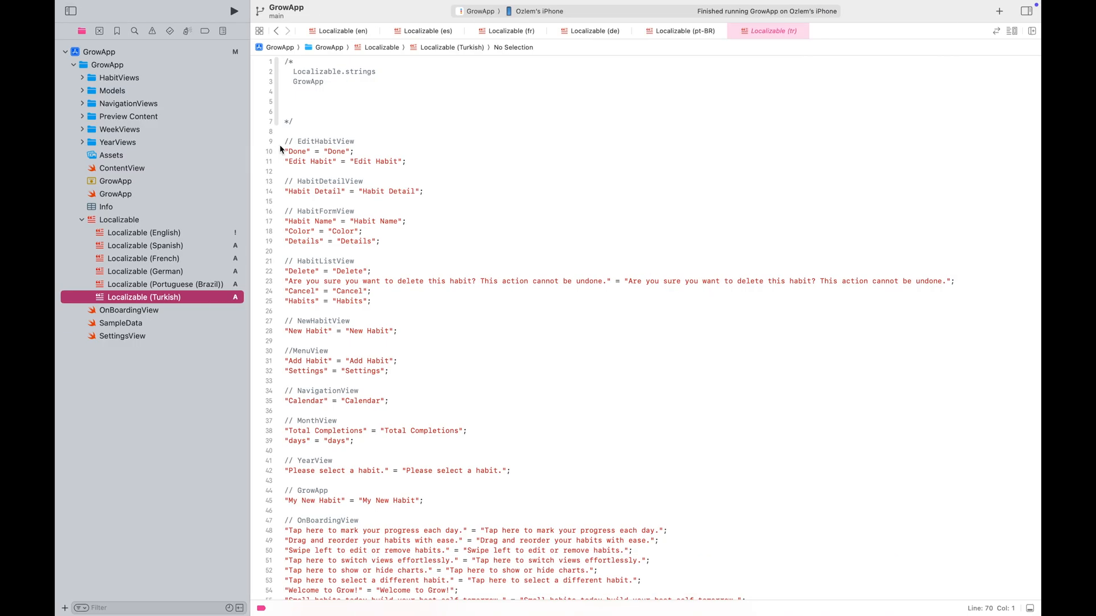
{"action": "left_click", "coordinate": [142, 232]}
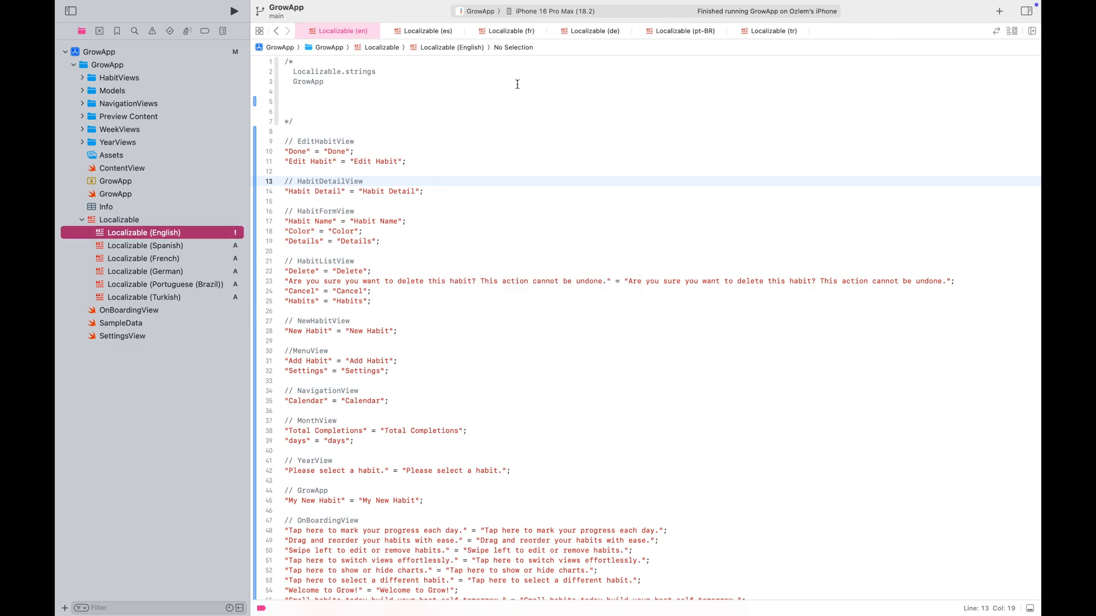
Run Grow on the iPhone 16 Pro Max simulator and move Español above English in Language & Region.
{"action": "left_click", "coordinate": [234, 10]}
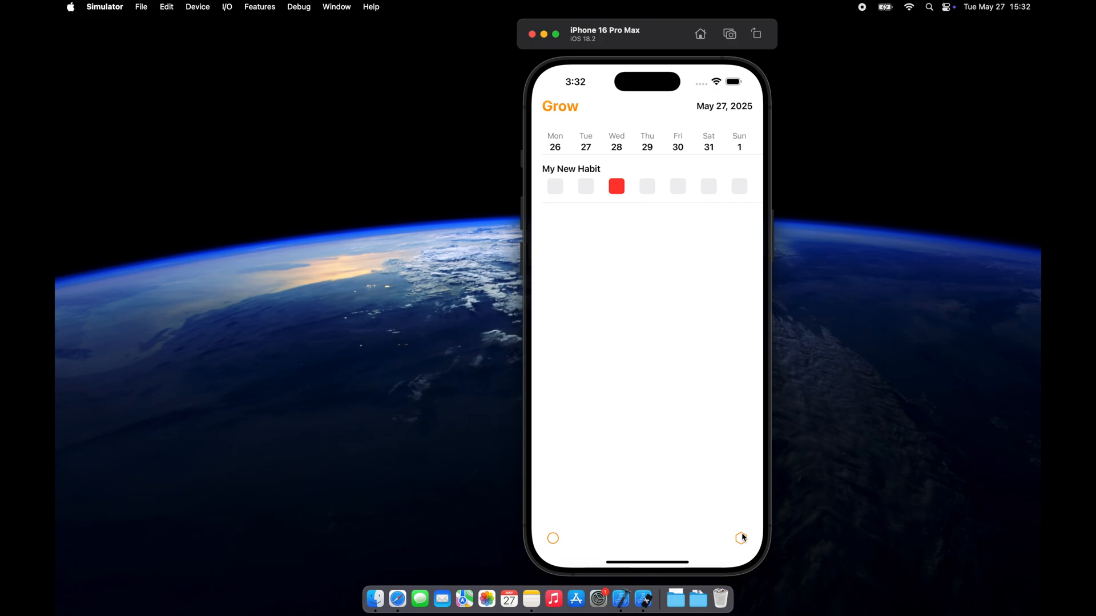
{"action": "left_click", "coordinate": [741, 539]}
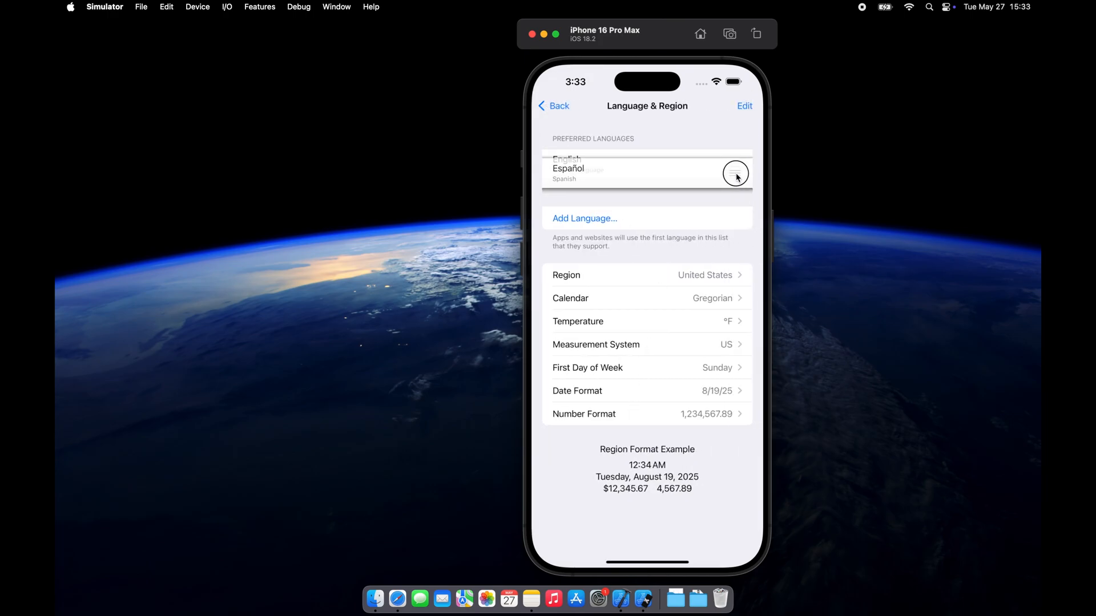
{"action": "left_click_drag", "start_coordinate": [734, 173], "coordinate": [734, 158]}
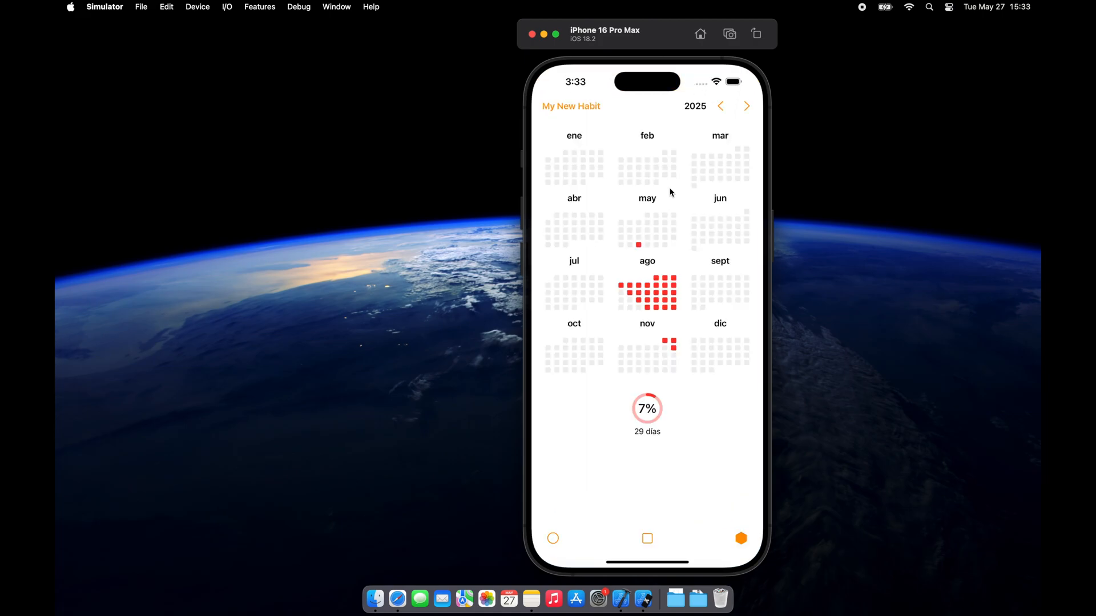
{"action": "mouse_move", "coordinate": [746, 157]}
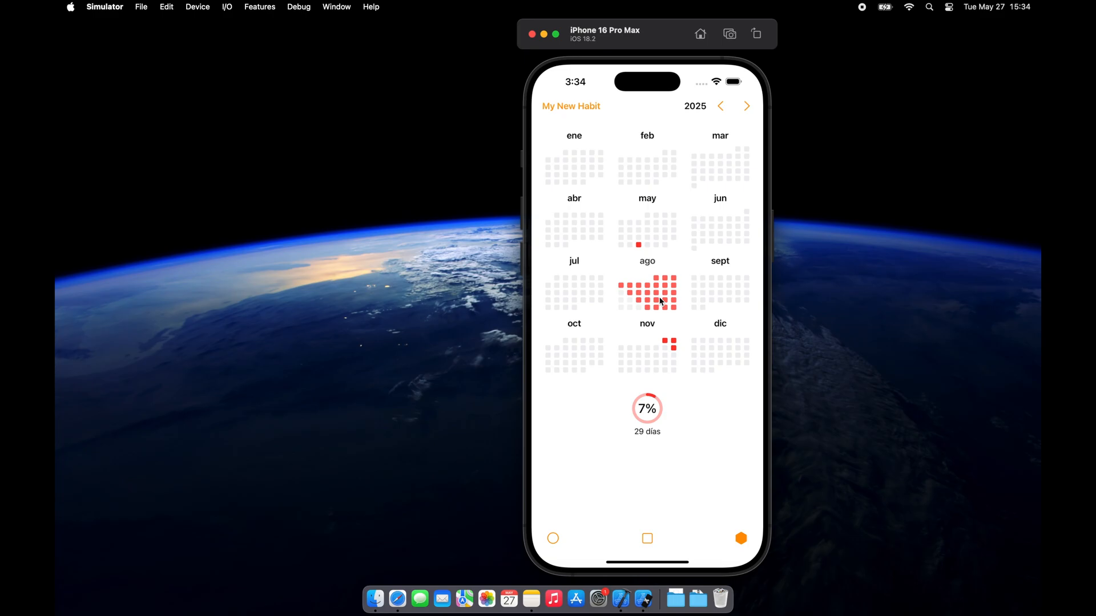
Check the August month detail, home tab, Agregar hábito menu and new-habit form in Spanish, then cancel.
{"action": "left_click", "coordinate": [646, 292]}
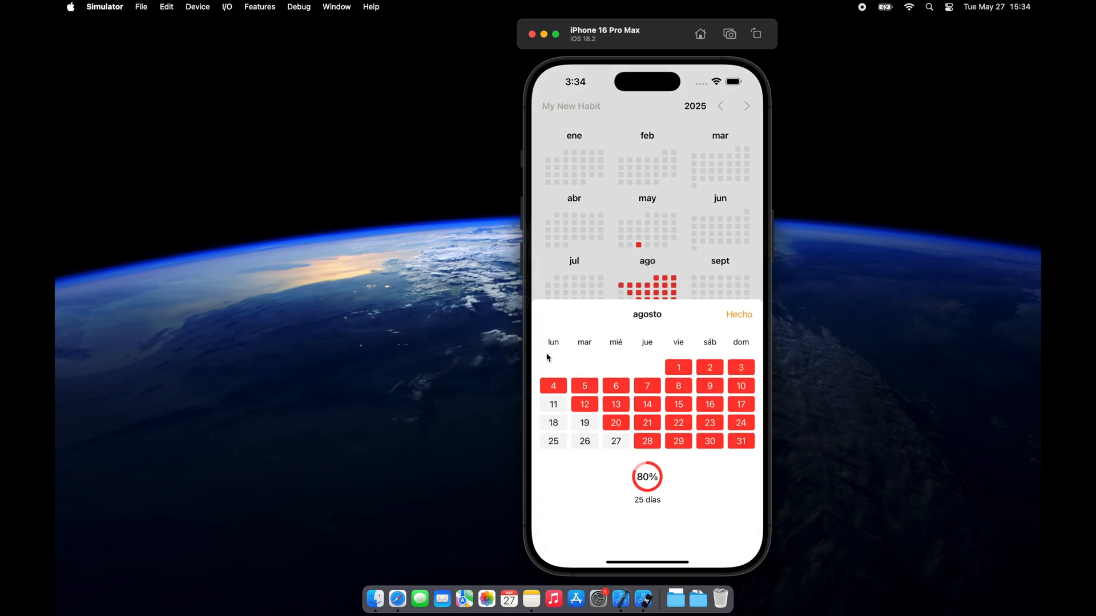
{"action": "mouse_move", "coordinate": [631, 511]}
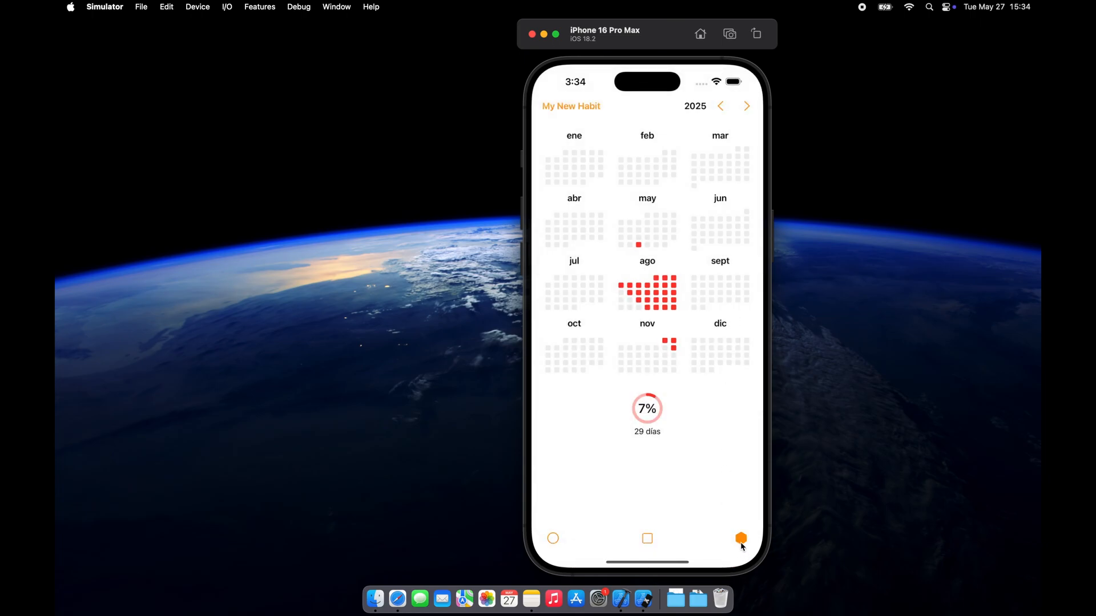
{"action": "left_click", "coordinate": [739, 539]}
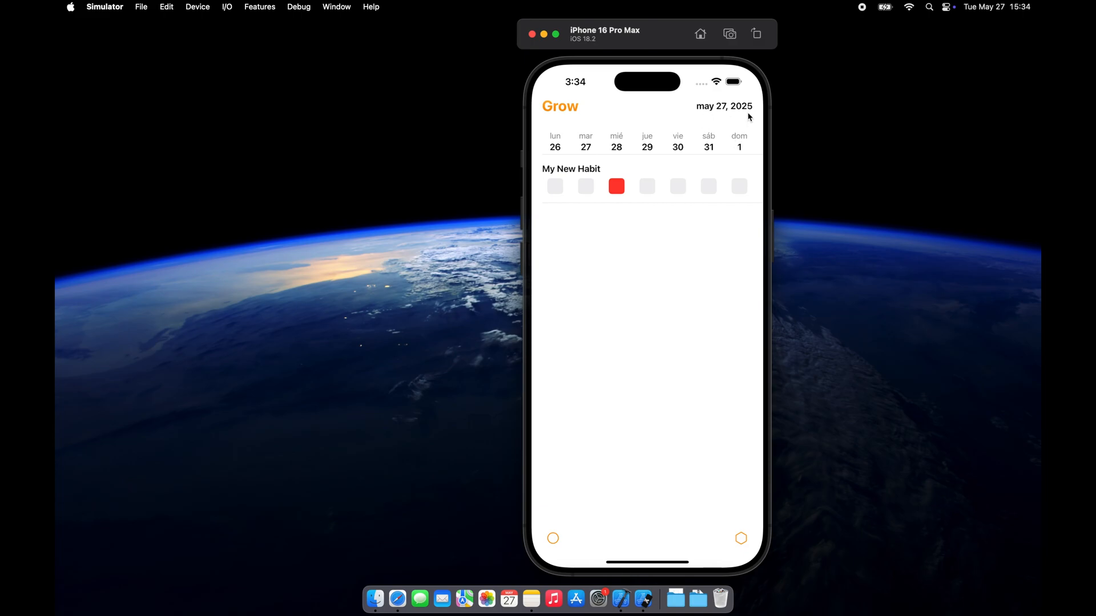
{"action": "left_click", "coordinate": [553, 539]}
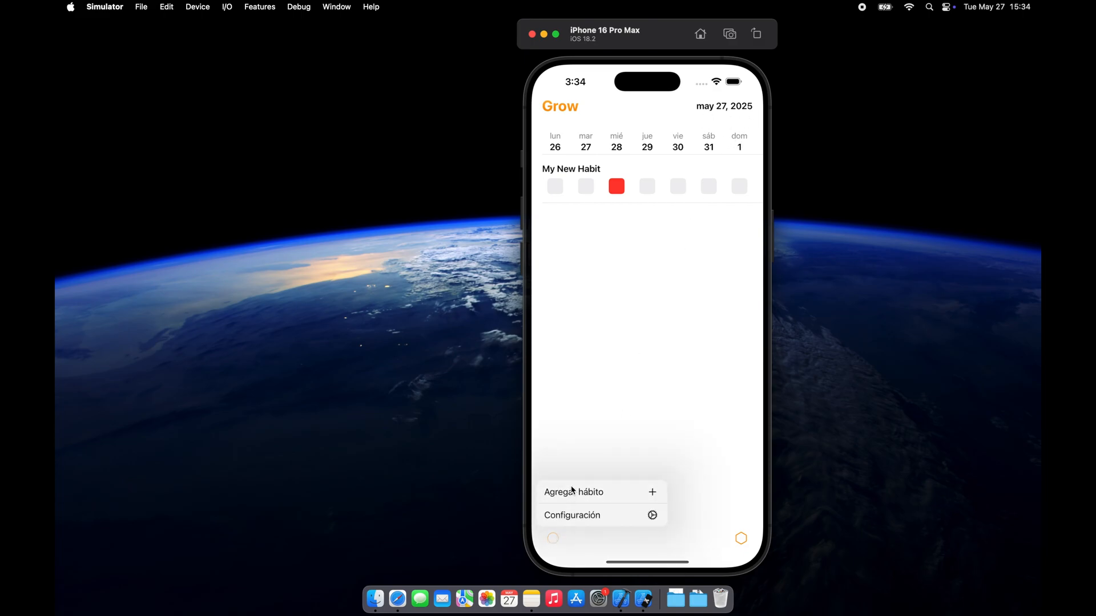
{"action": "left_click", "coordinate": [574, 492]}
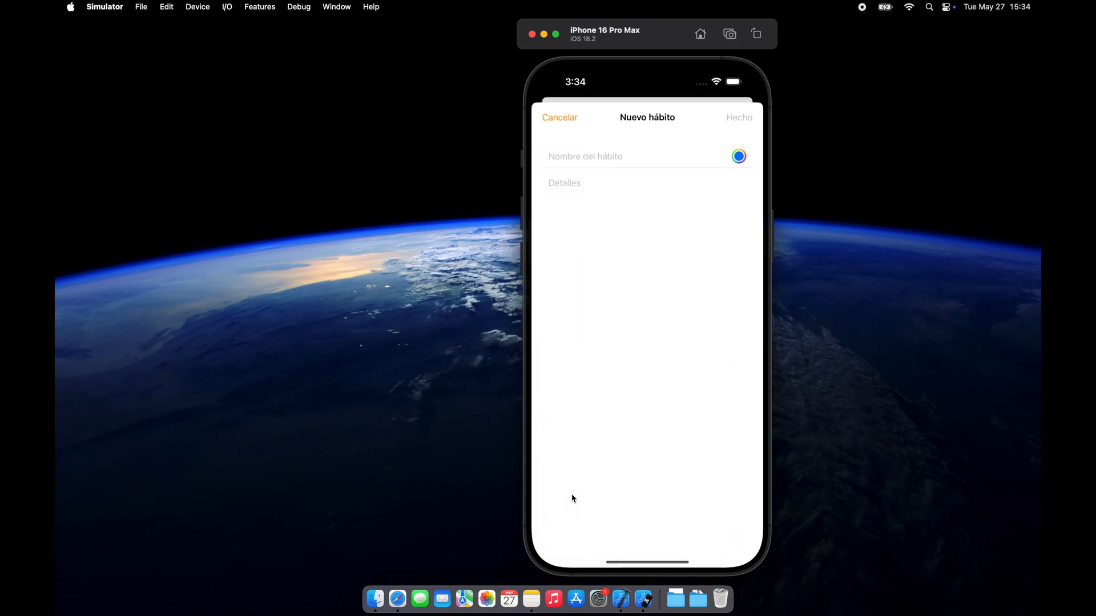
{"action": "mouse_move", "coordinate": [568, 222]}
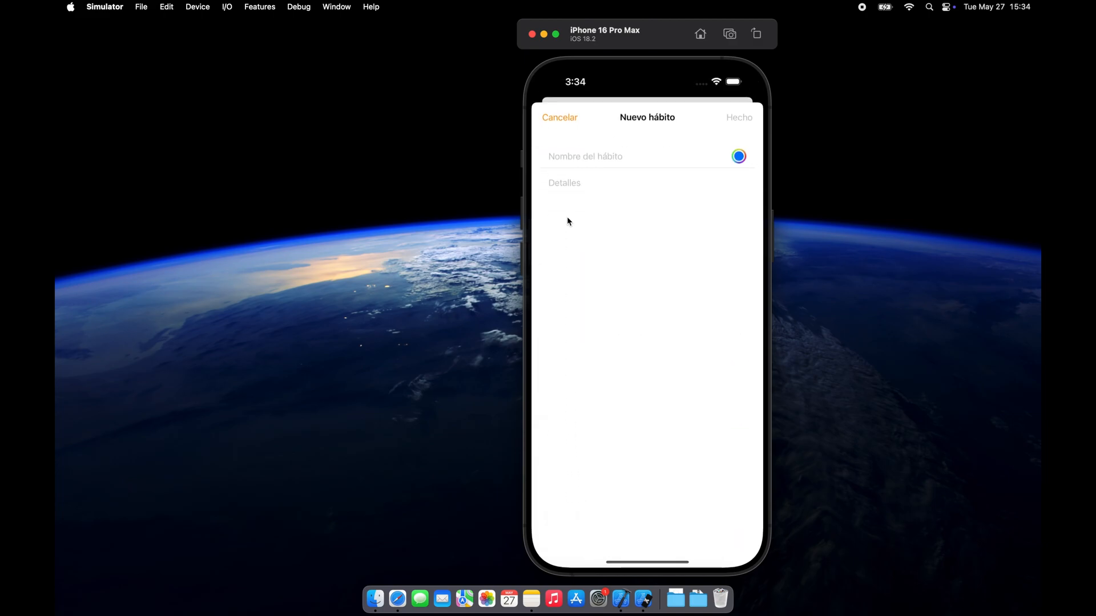
{"action": "left_click", "coordinate": [739, 116]}
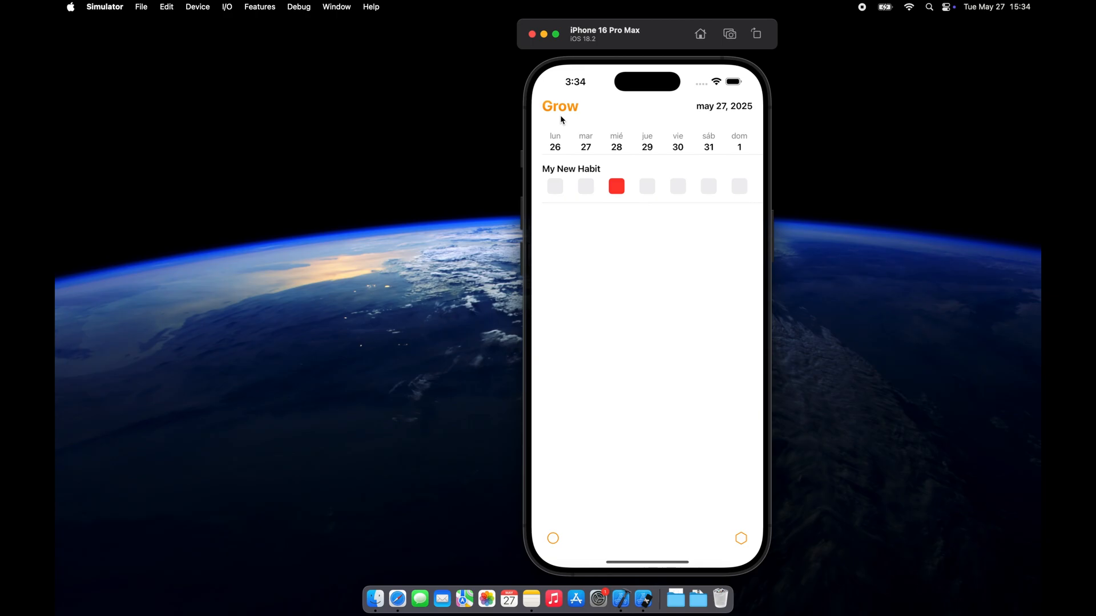
{"action": "mouse_move", "coordinate": [716, 459]}
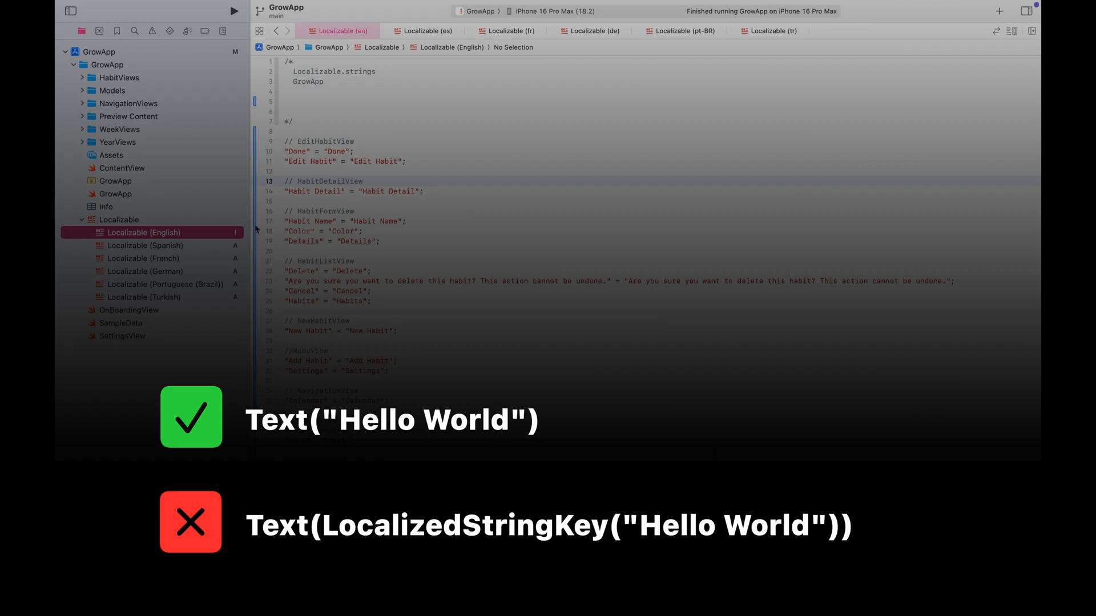
{"action": "mouse_move", "coordinate": [193, 196]}
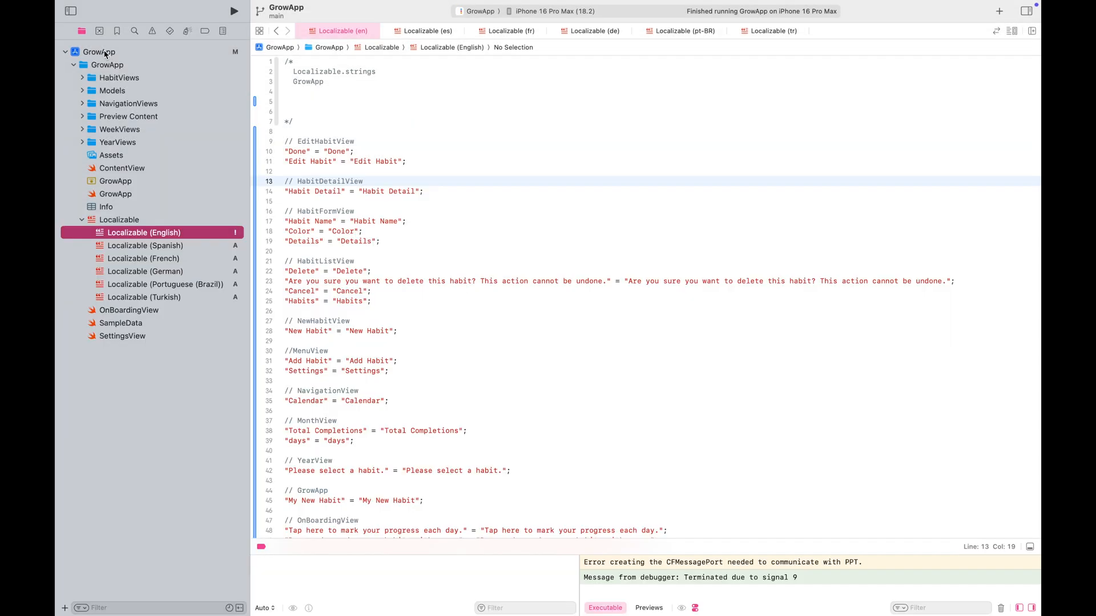
Change the GrowApp target Version from 1.5 to 1.6 in the General settings.
{"action": "left_click", "coordinate": [99, 52]}
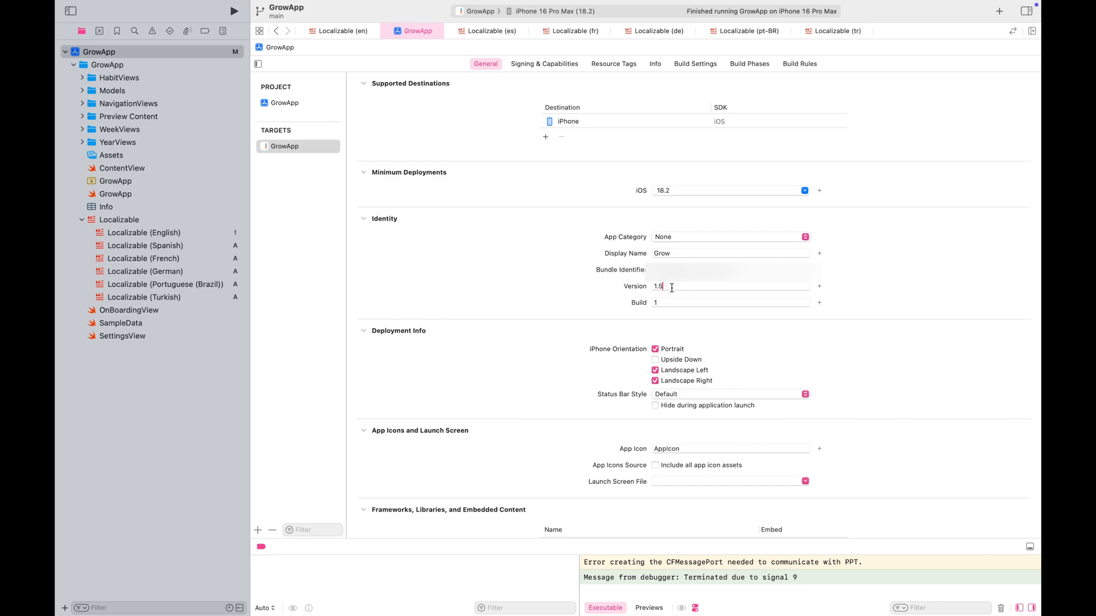
{"action": "type", "text": "1.6"}
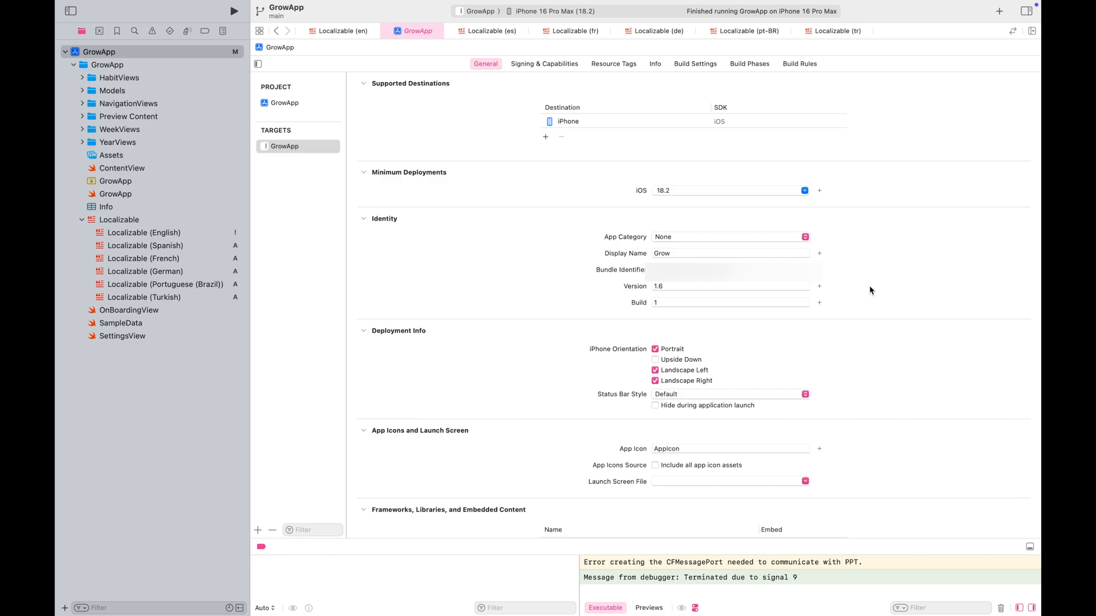
Run Product > Archive for GrowApp 1.6 and validate the archive in the Organizer.
{"action": "left_click", "coordinate": [319, 7]}
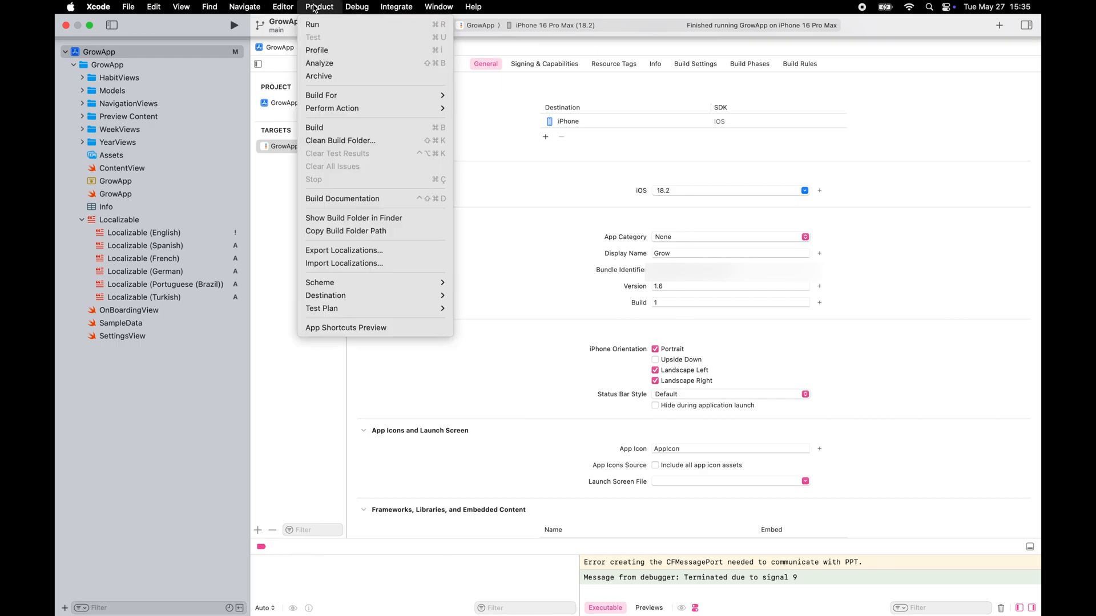
{"action": "left_click", "coordinate": [319, 6]}
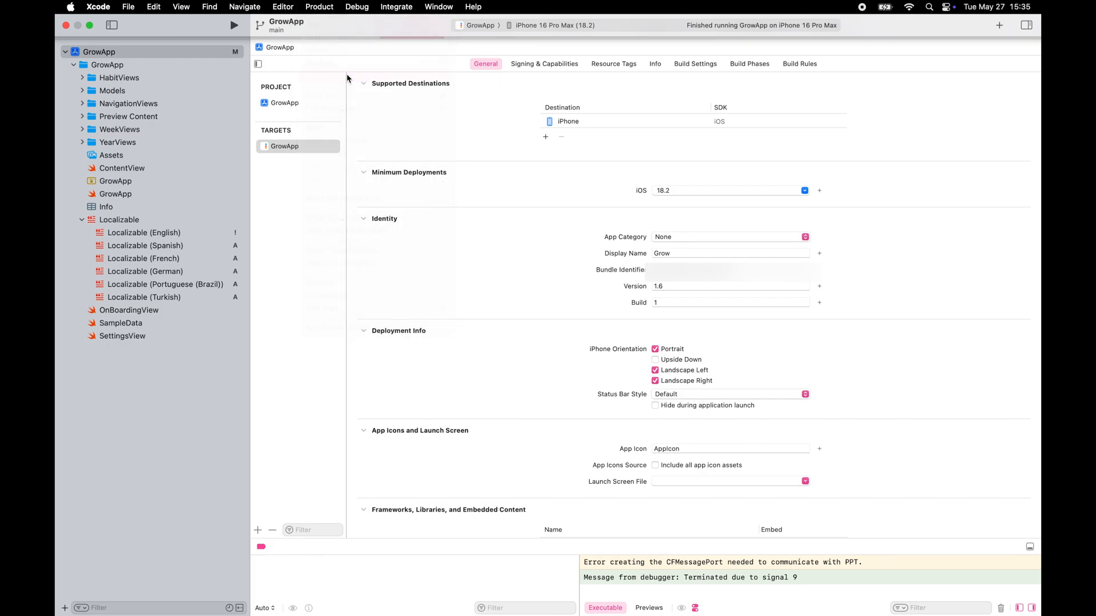
{"action": "left_click", "coordinate": [234, 25]}
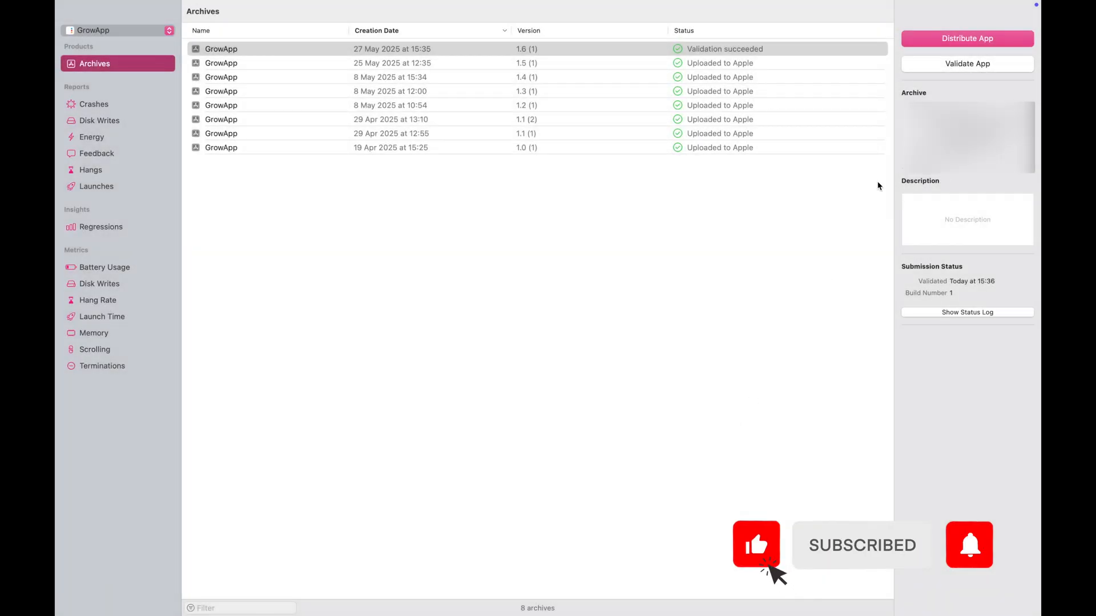
{"action": "left_click", "coordinate": [968, 39]}
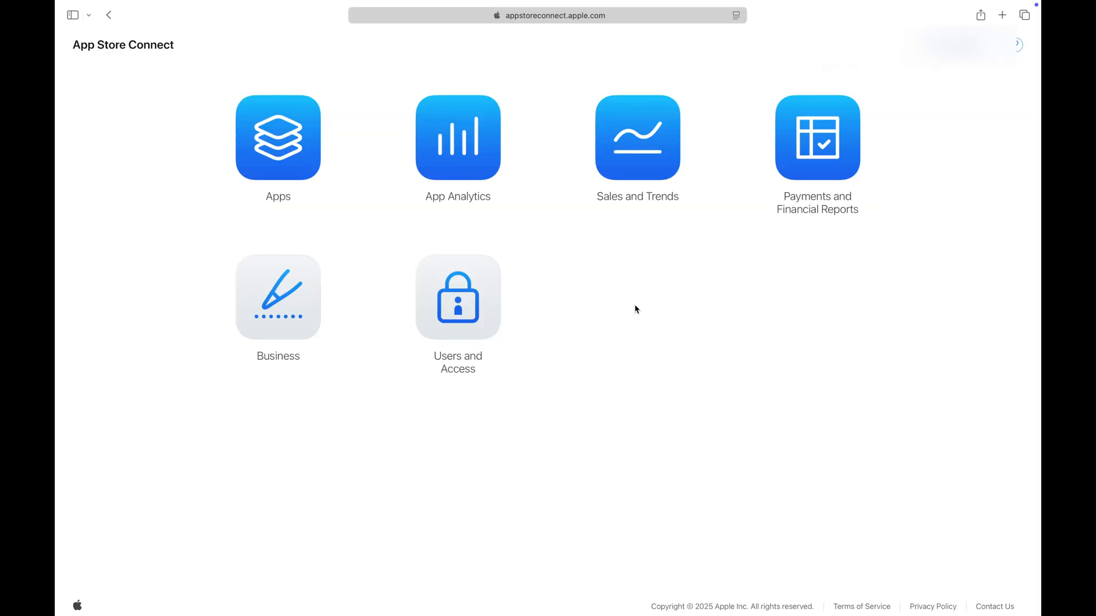
{"action": "mouse_move", "coordinate": [342, 185]}
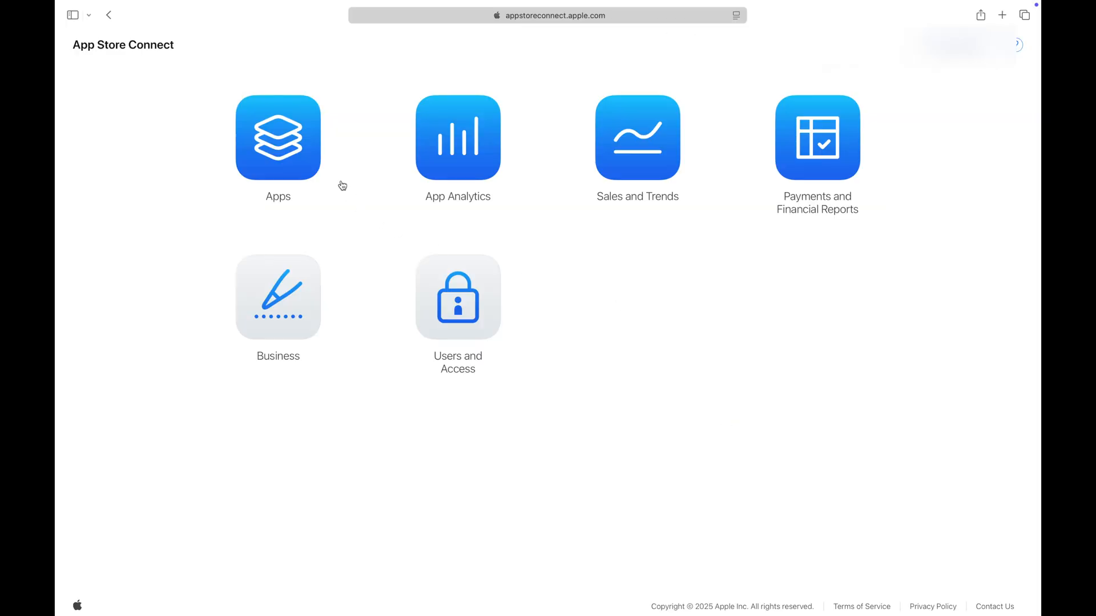
From Apps, open Grow - Habit Tracker and start a new iOS version numbered 1.6.
{"action": "left_click", "coordinate": [278, 137]}
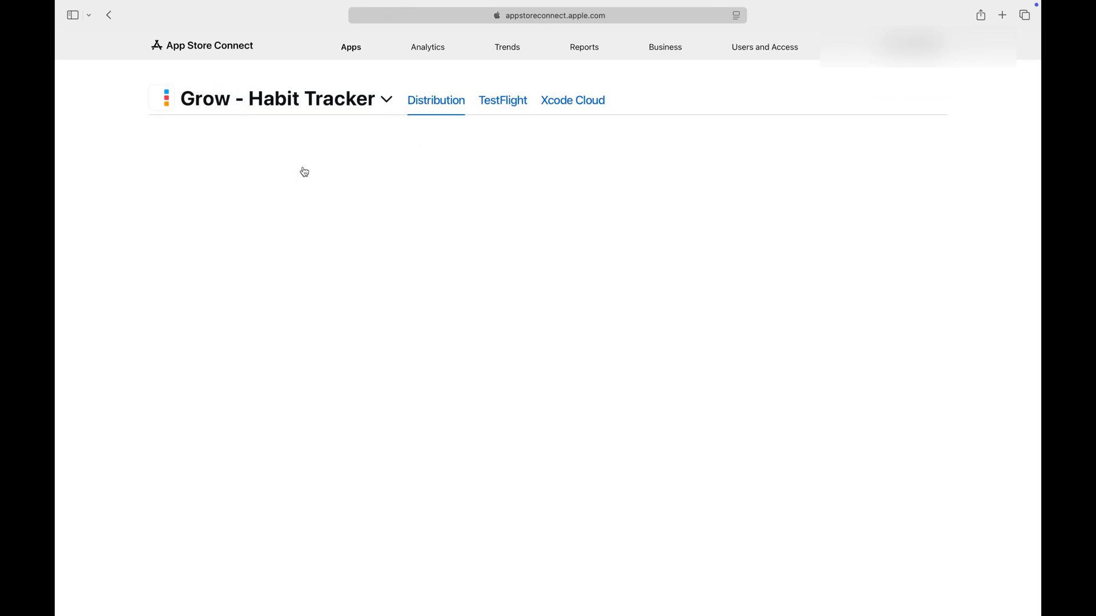
{"action": "left_click", "coordinate": [436, 101]}
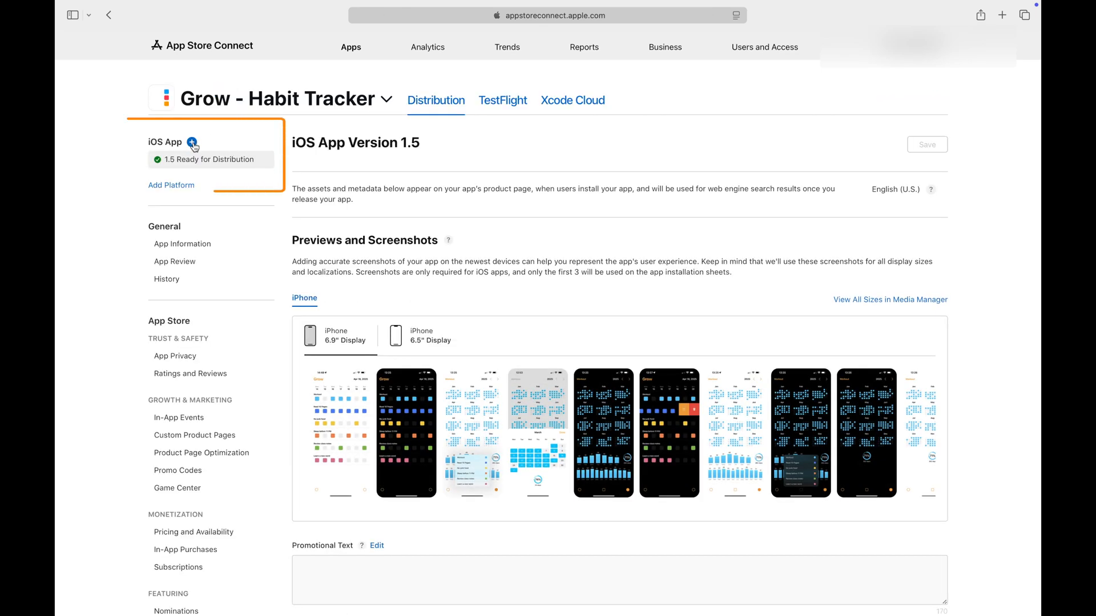
{"action": "left_click", "coordinate": [192, 142]}
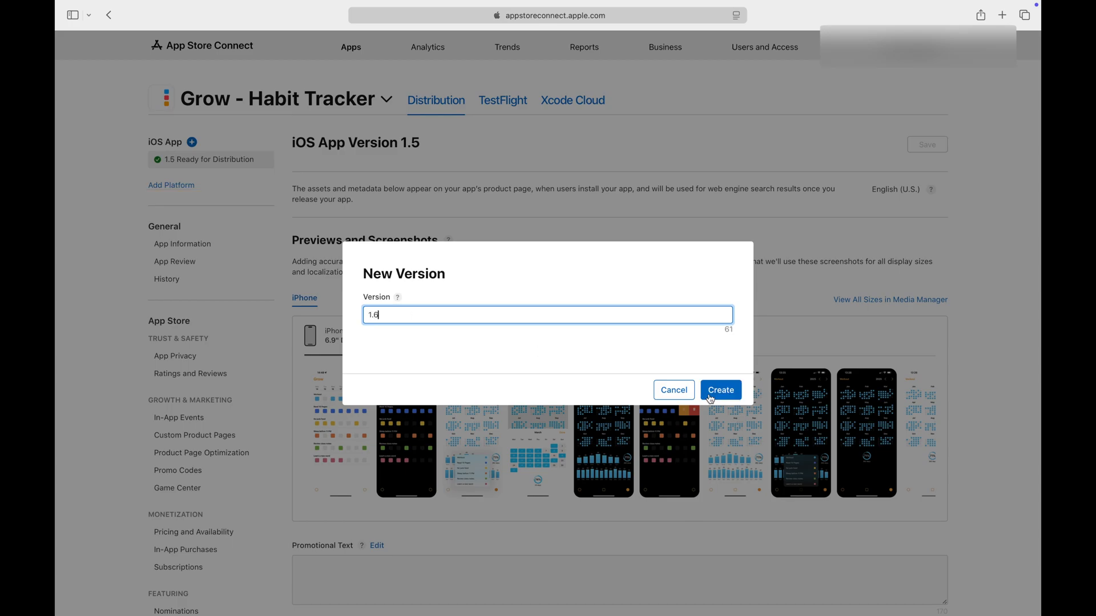
Create version 1.6 and save What's New notes announcing five new languages.
{"action": "left_click", "coordinate": [722, 391]}
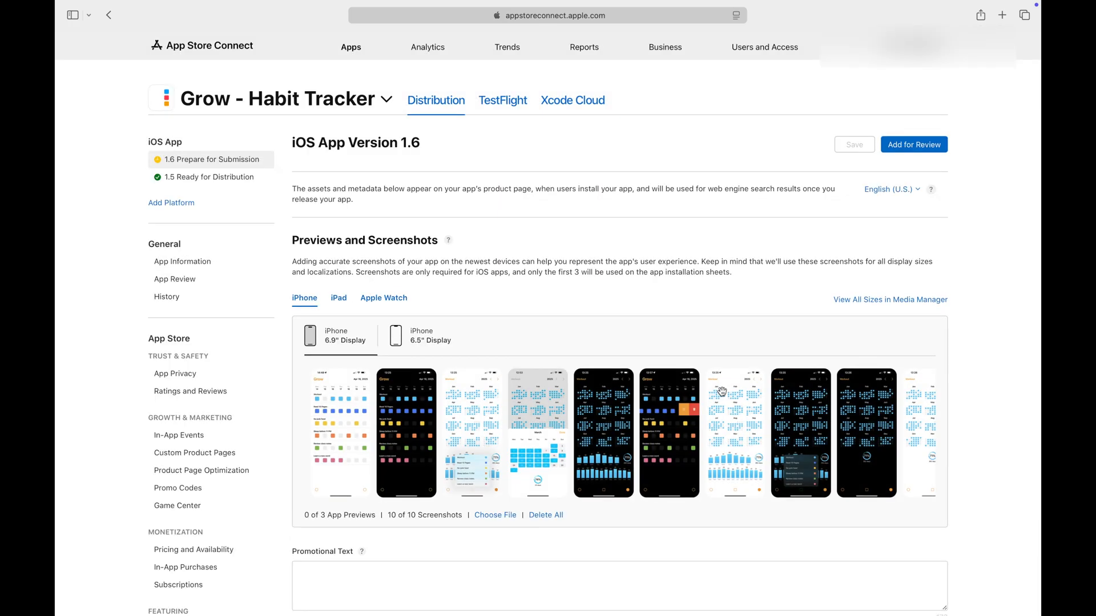
{"action": "scroll", "scroll_direction": "down", "scroll_amount": 3}
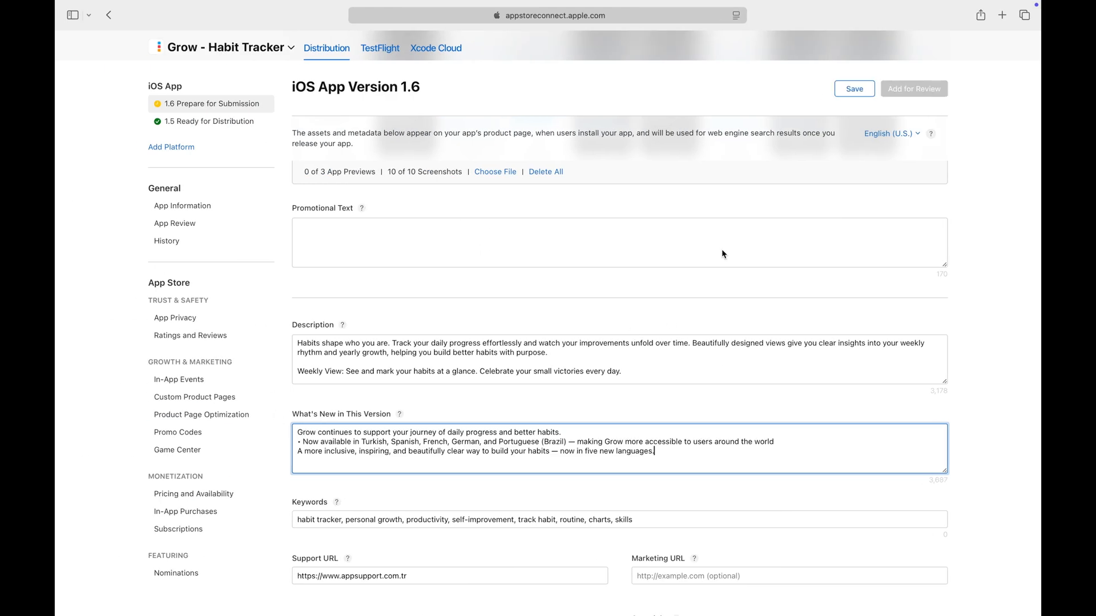
{"action": "left_click", "coordinate": [854, 89]}
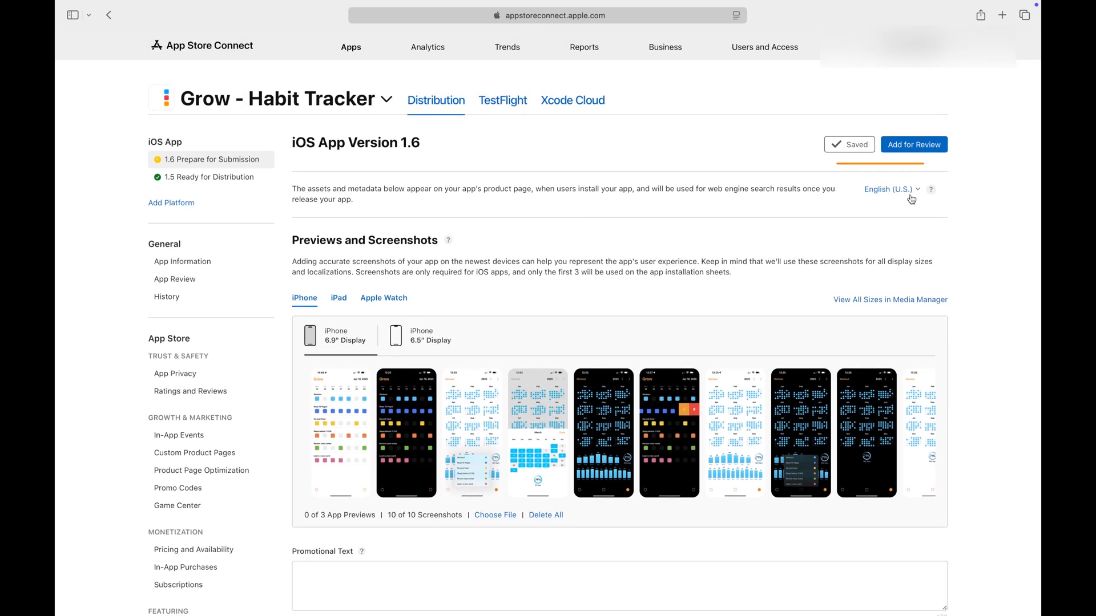
{"action": "left_click", "coordinate": [916, 190]}
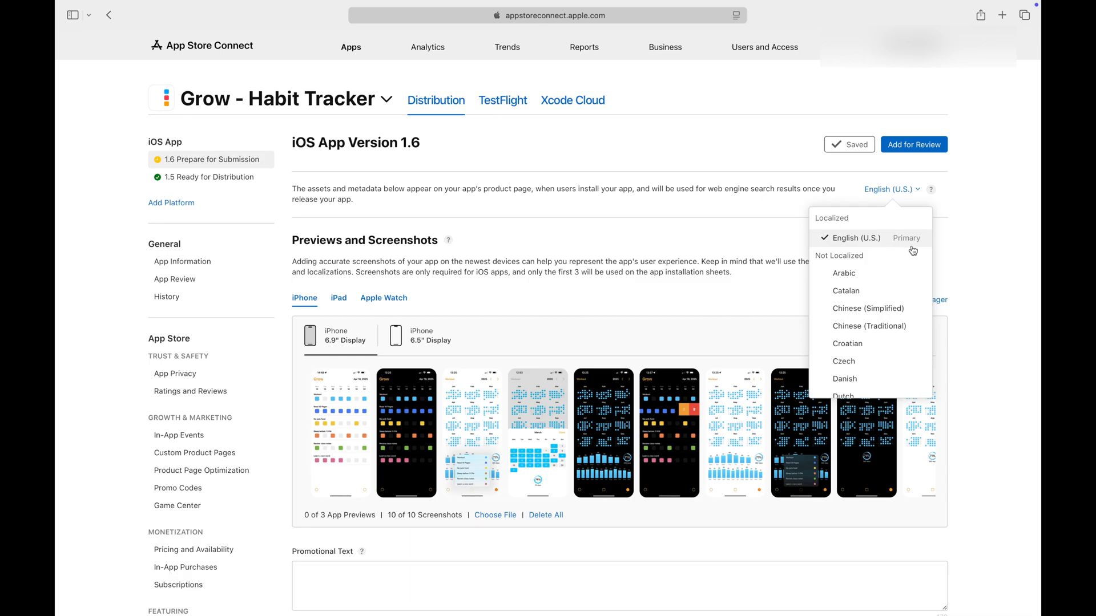
Add Spanish (Spain) as a localization for iOS App Version 1.6 from the language dropdown.
{"action": "scroll", "scroll_direction": "down", "scroll_amount": 3}
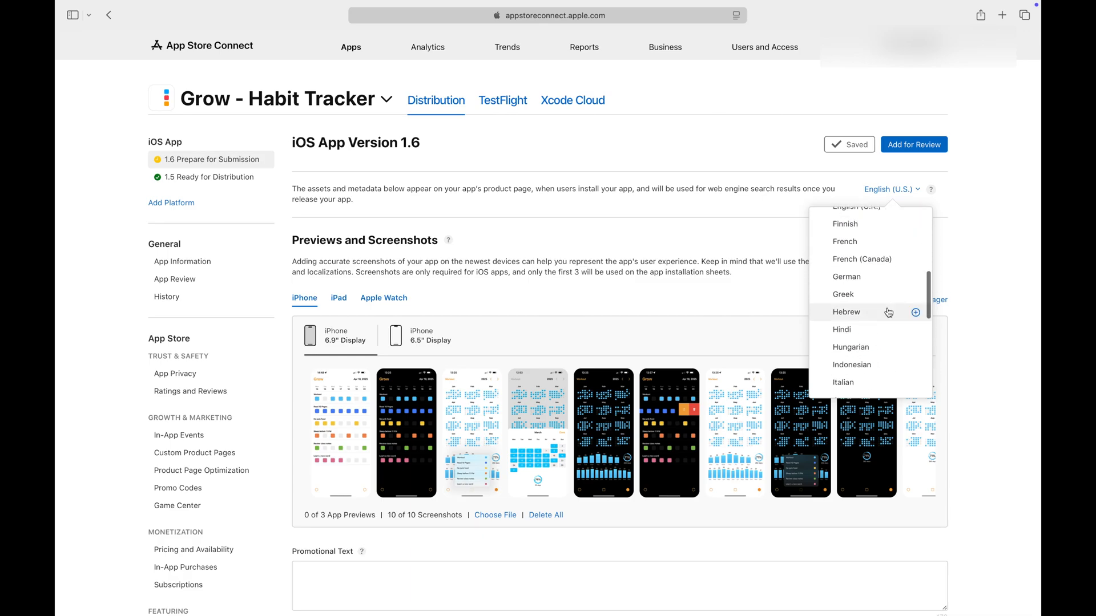
{"action": "scroll", "scroll_direction": "down", "scroll_amount": 3}
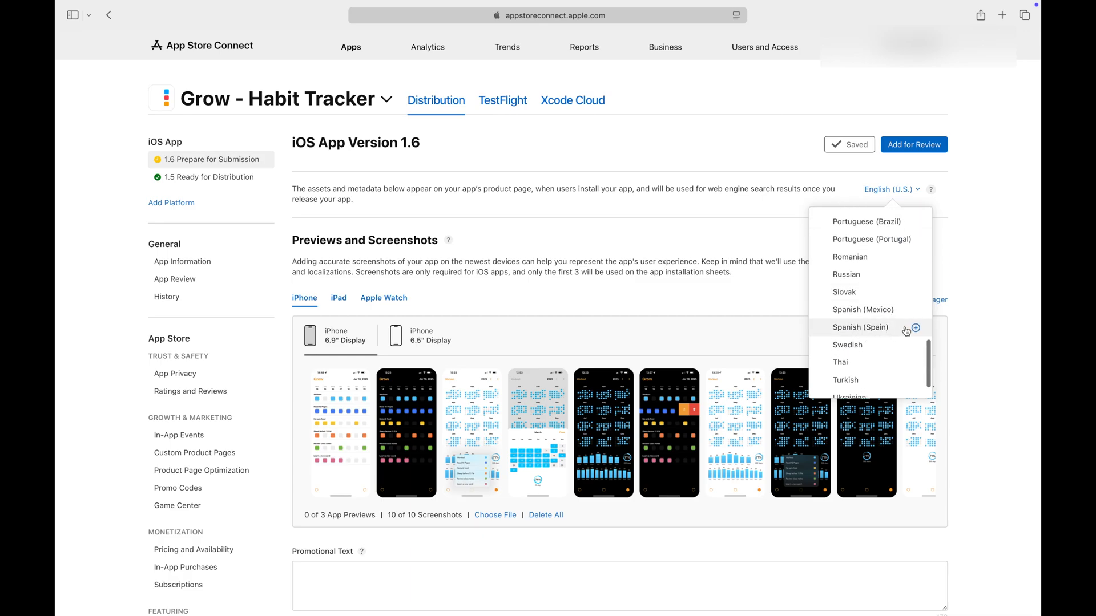
{"action": "left_click", "coordinate": [861, 327]}
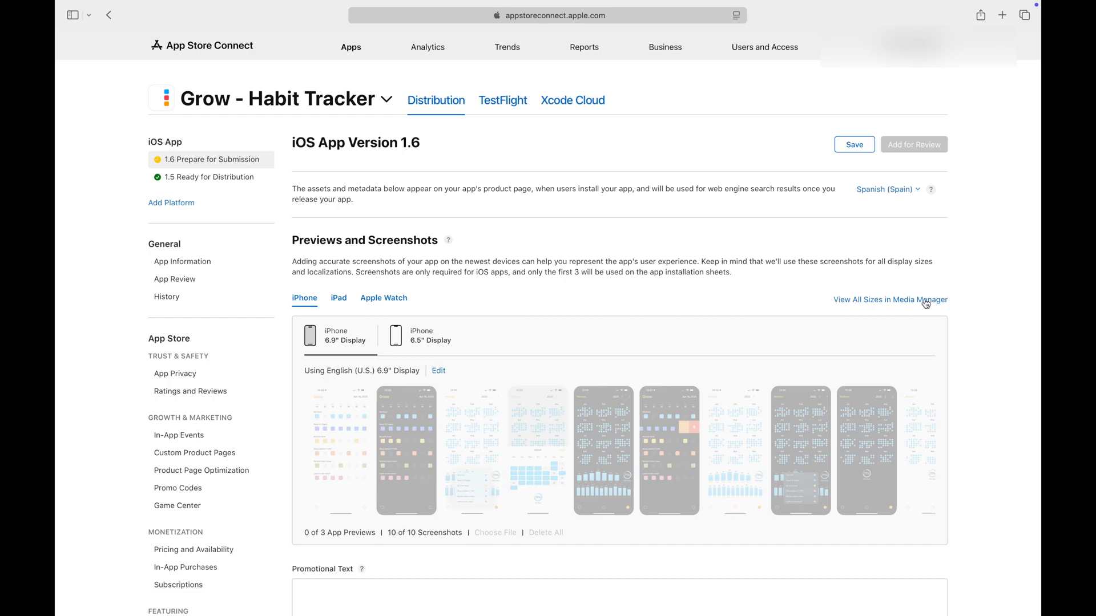
{"action": "mouse_move", "coordinate": [314, 383]}
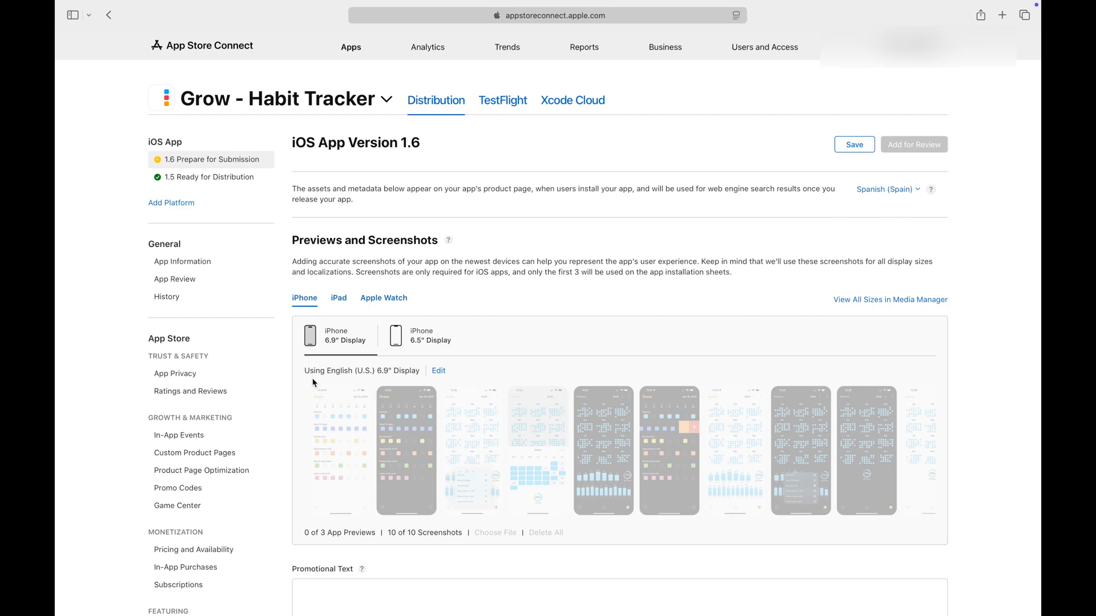
{"action": "mouse_move", "coordinate": [444, 383]}
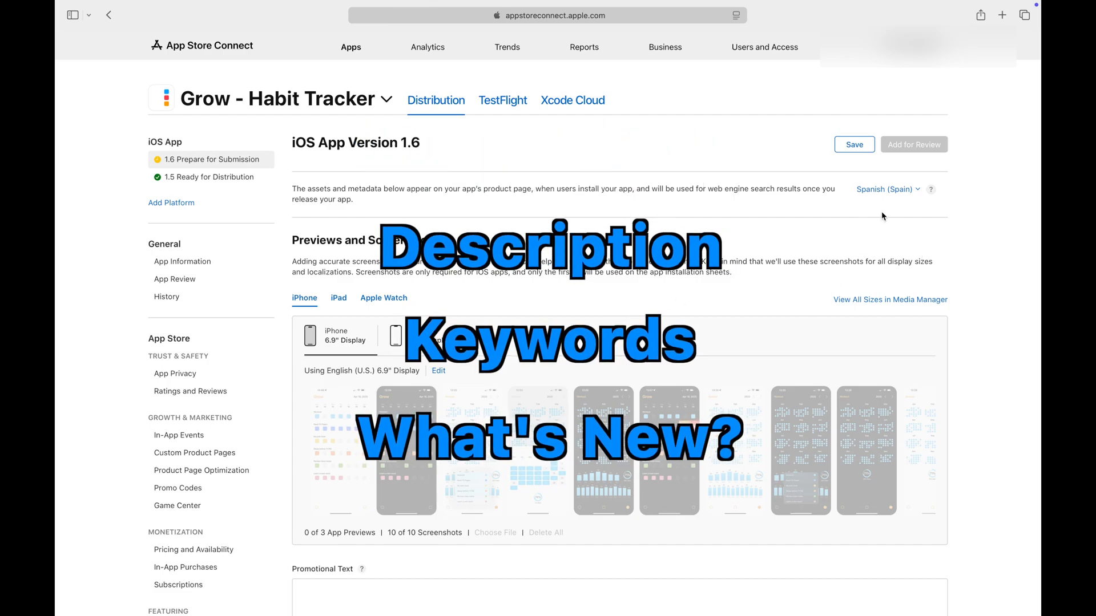
Save the translated German description, What's New and keywords for version 1.6.
{"action": "scroll", "scroll_direction": "down", "scroll_amount": 3}
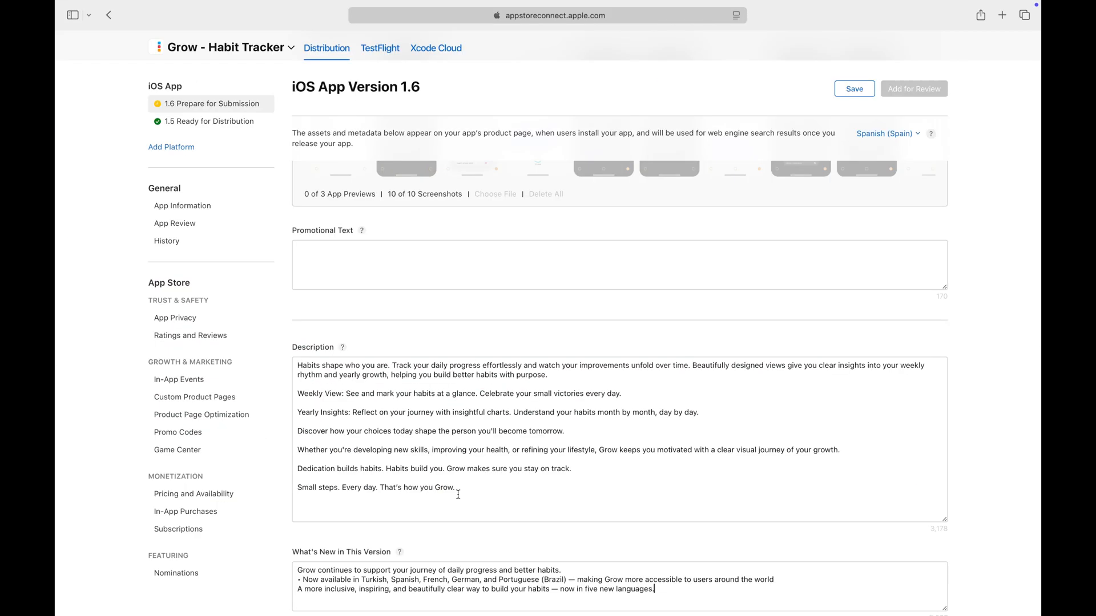
{"action": "scroll", "scroll_direction": "down", "scroll_amount": 3}
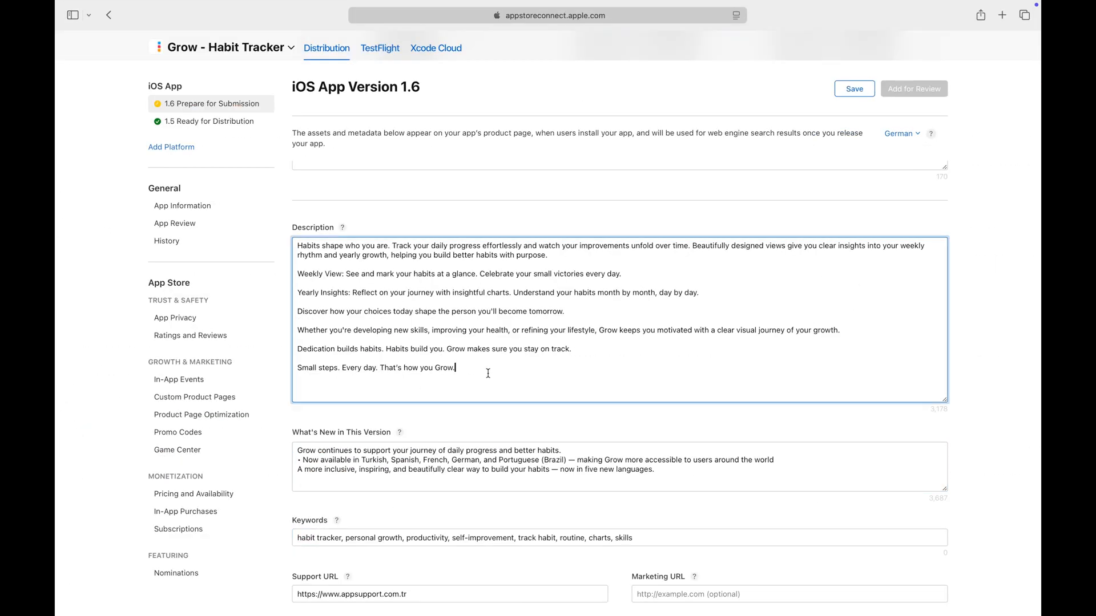
{"action": "left_click", "coordinate": [854, 89]}
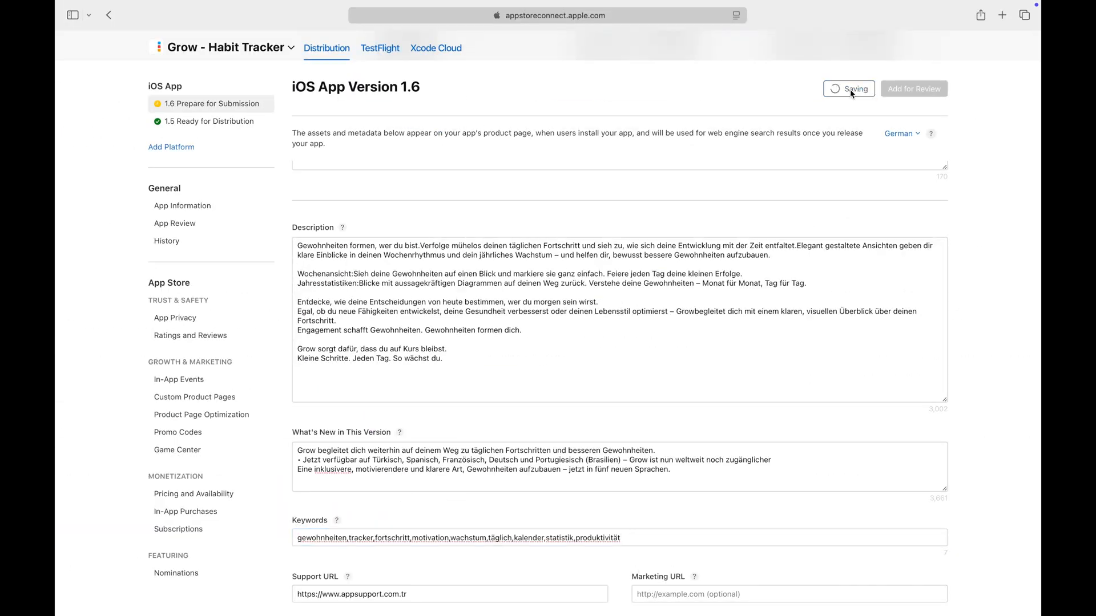
{"action": "left_click", "coordinate": [900, 133]}
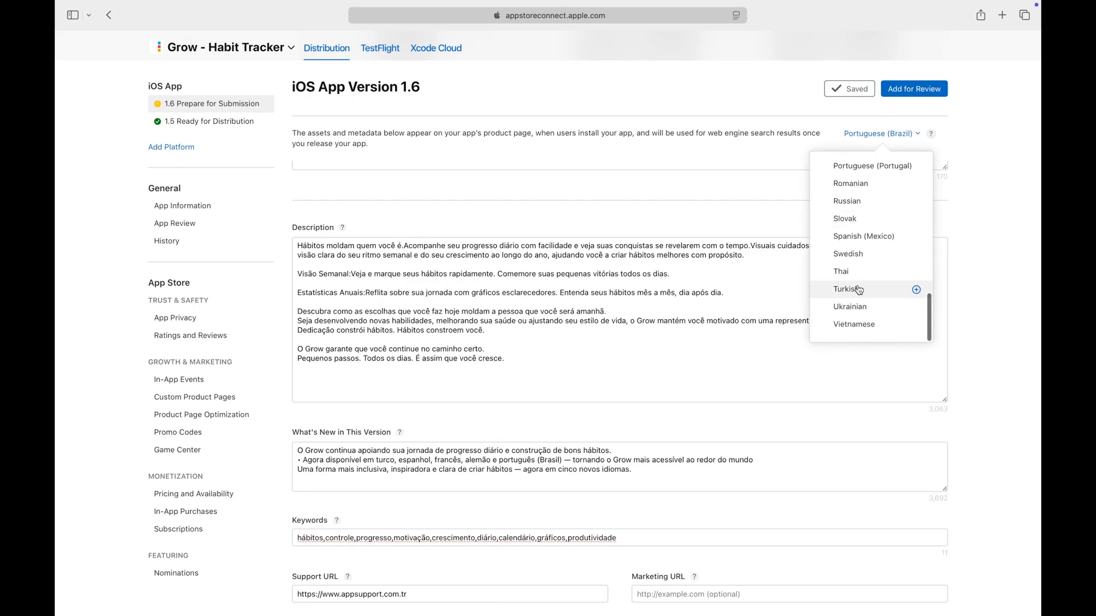
Switch the version page to Turkish, then go to the App Information page.
{"action": "left_click", "coordinate": [842, 290]}
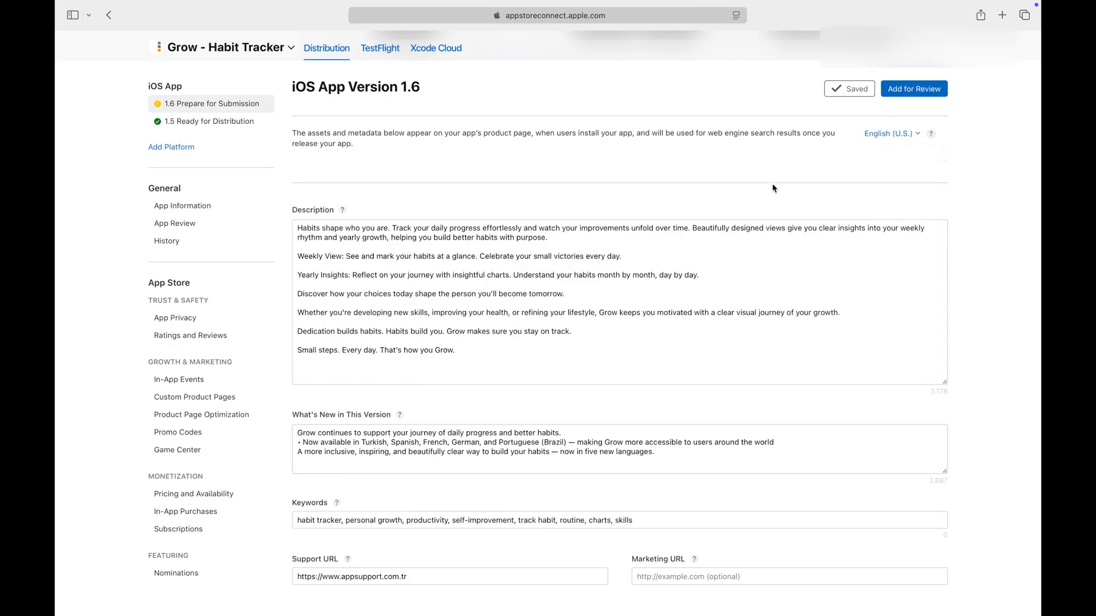
{"action": "left_click", "coordinate": [182, 206]}
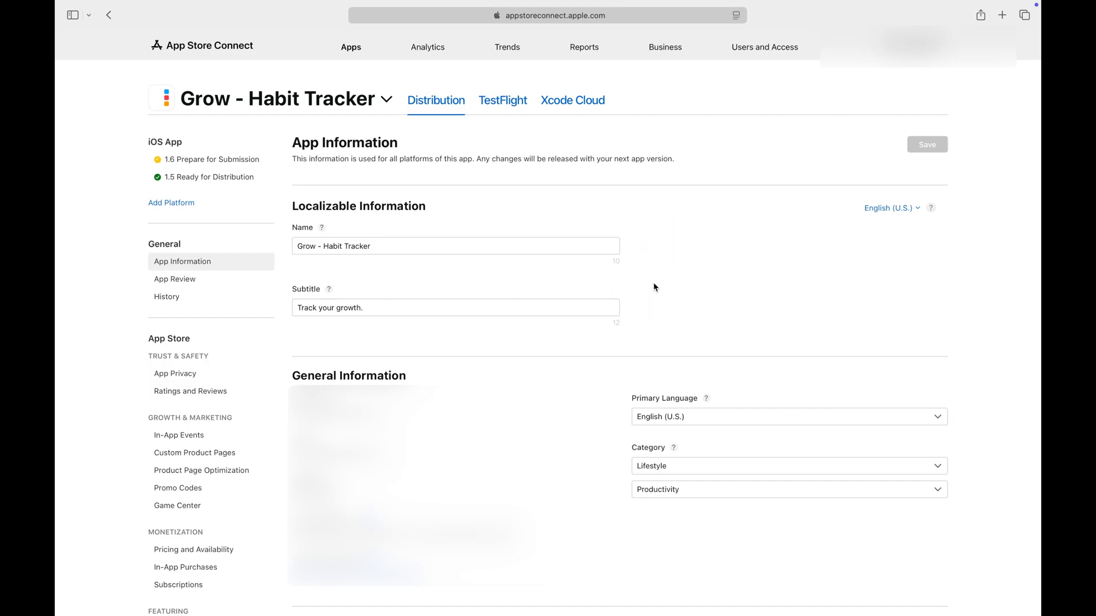
Show the French localization of the app name and subtitle in App Information.
{"action": "left_click", "coordinate": [891, 208]}
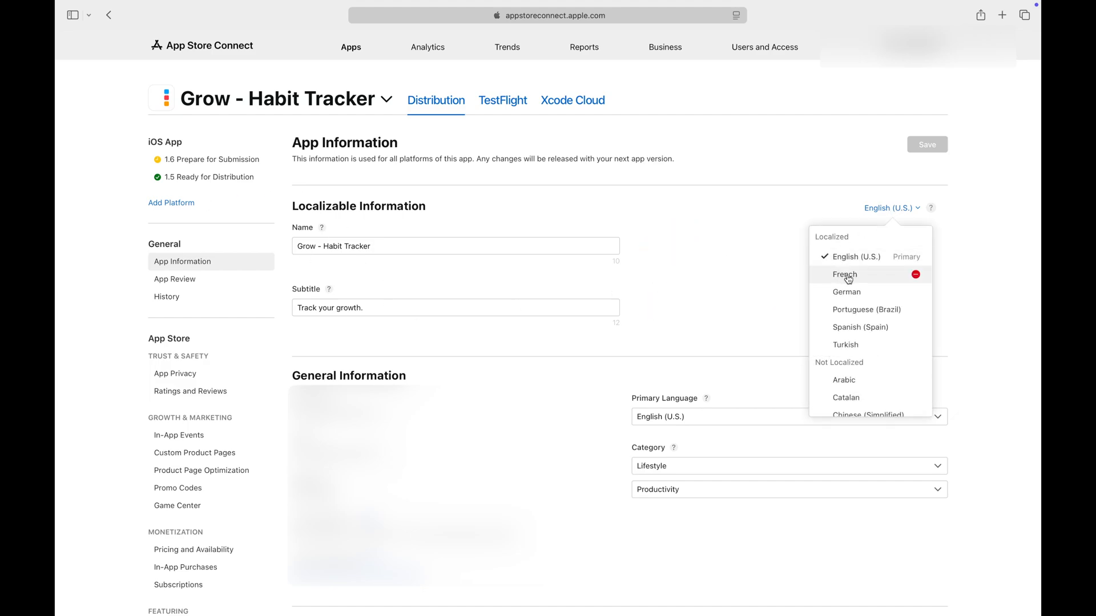
{"action": "left_click", "coordinate": [845, 274]}
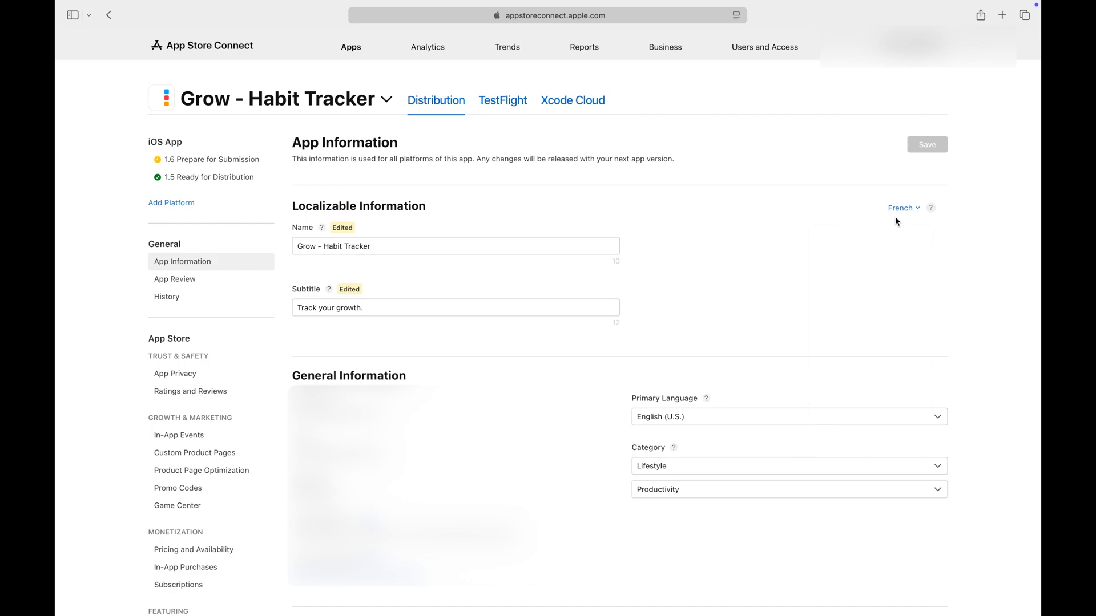
{"action": "left_click", "coordinate": [900, 207]}
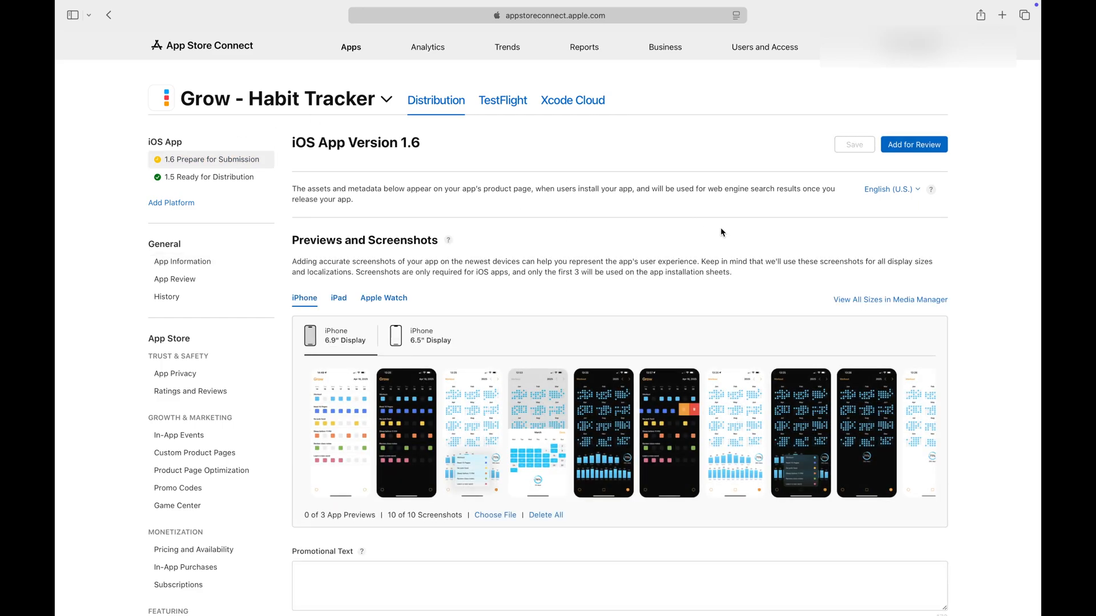
Attach build 1 to version 1.6 and save with 'None of the algorithms mentioned above' declared.
{"action": "scroll", "scroll_direction": "down", "scroll_amount": 3}
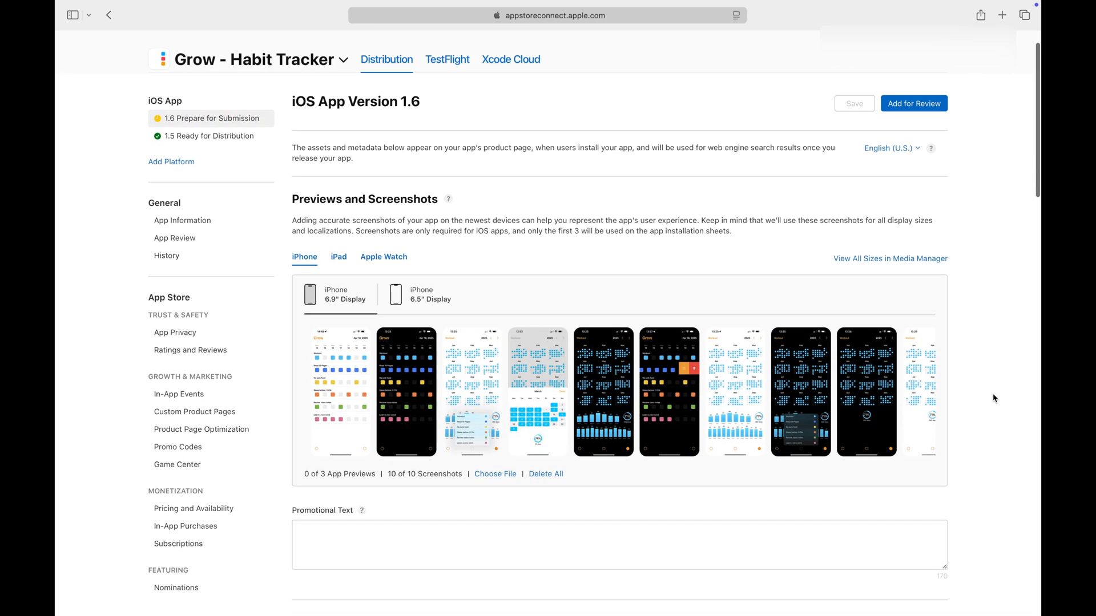
{"action": "scroll", "scroll_direction": "down", "scroll_amount": 3}
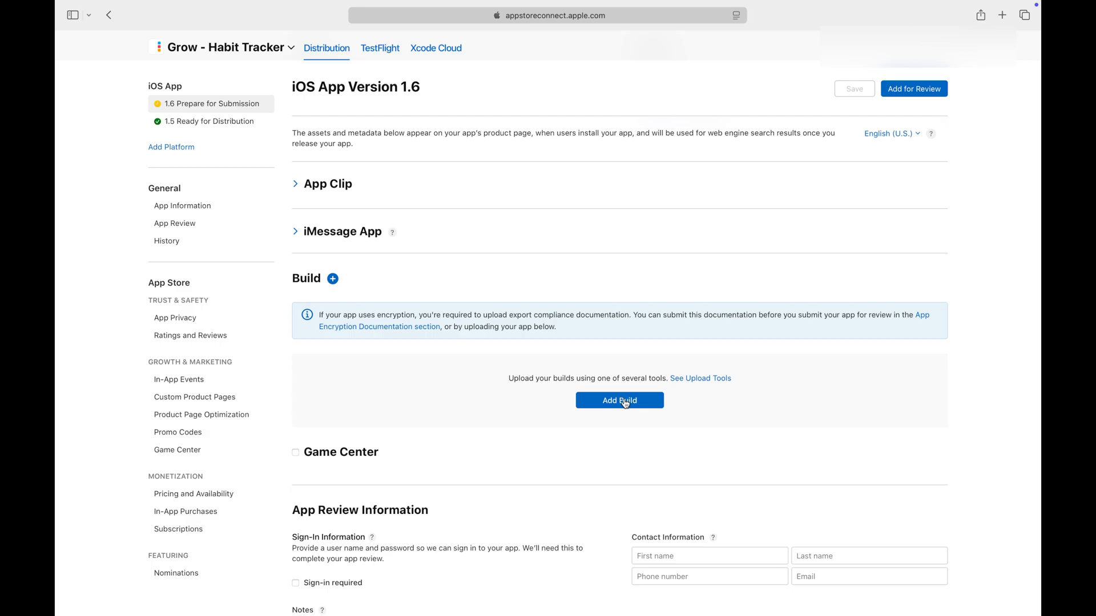
{"action": "left_click", "coordinate": [619, 400]}
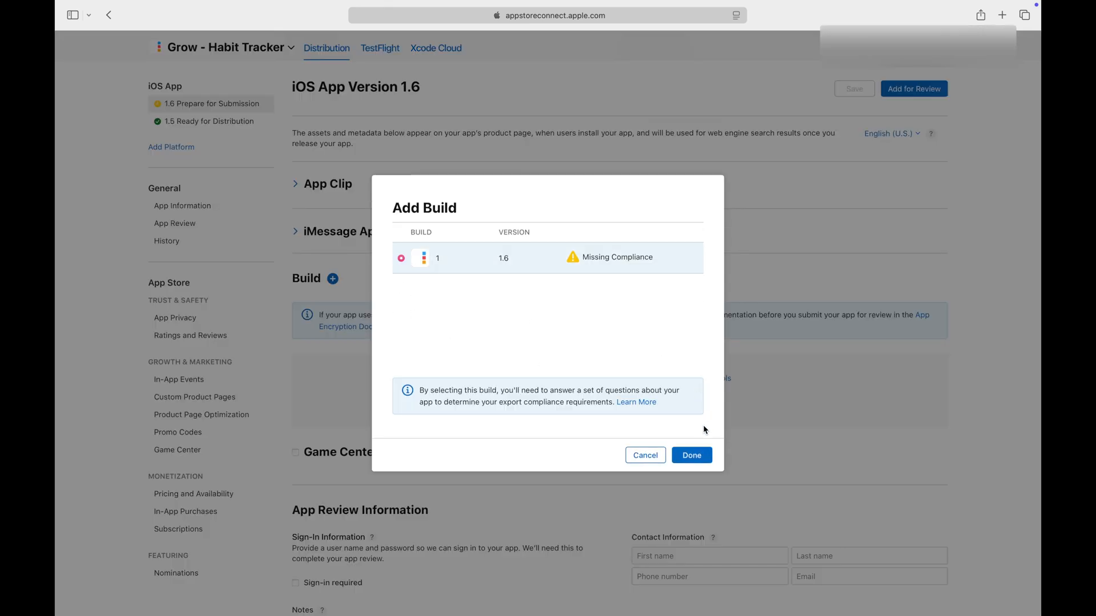
{"action": "left_click", "coordinate": [692, 454]}
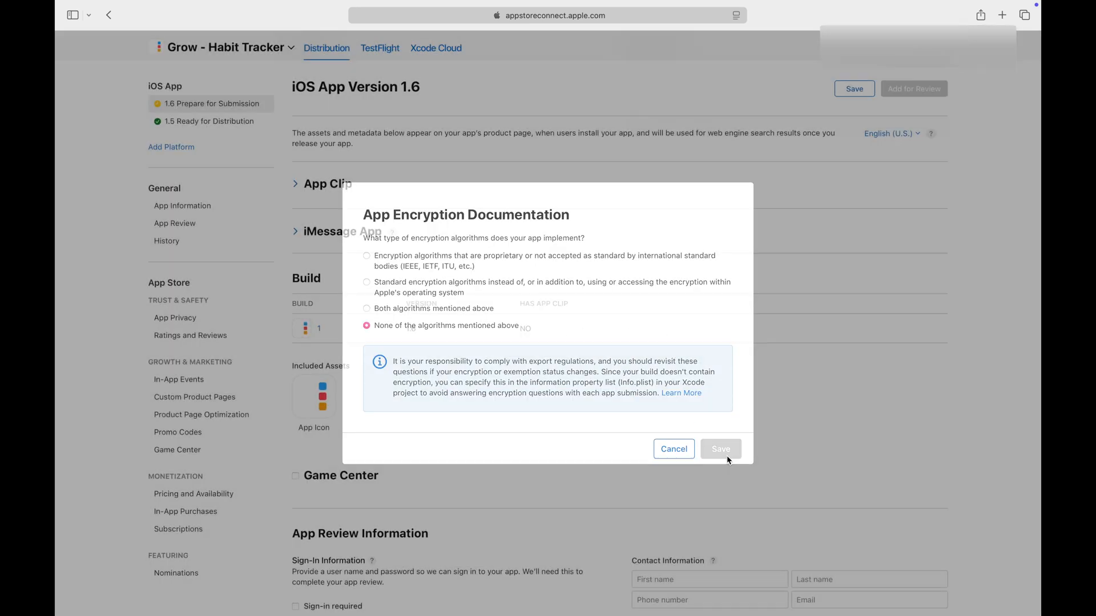
{"action": "left_click", "coordinate": [888, 133]}
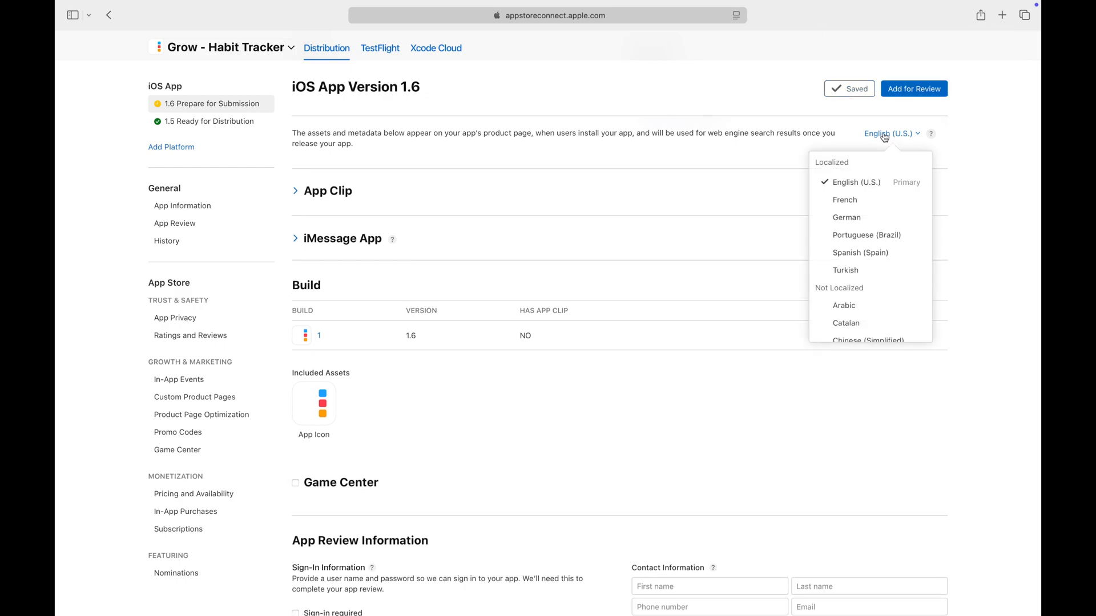
Switch the version page to German and save it.
{"action": "left_click", "coordinate": [847, 217]}
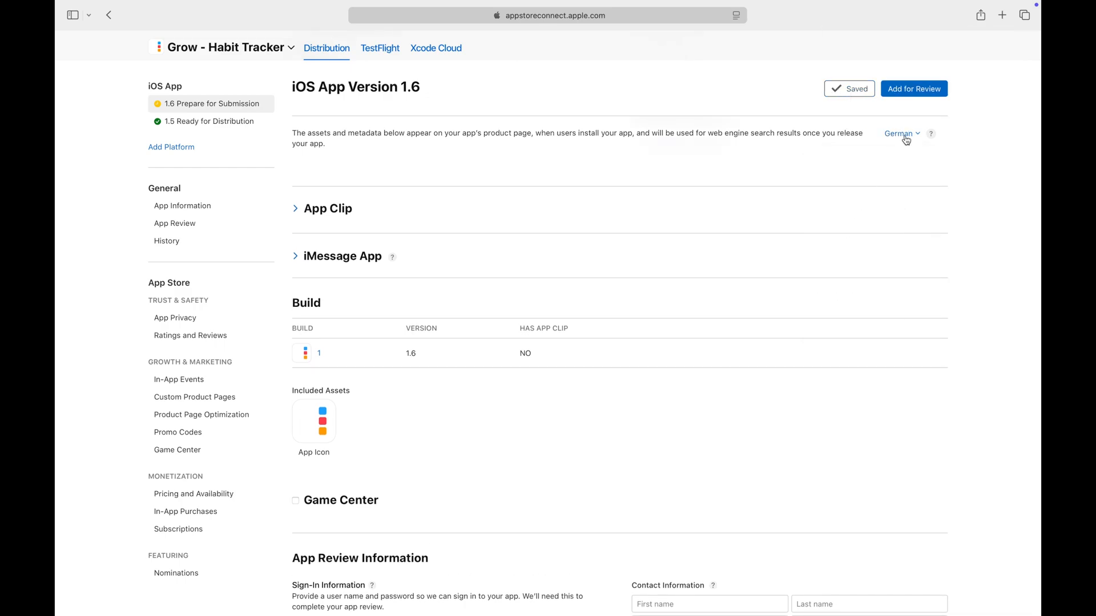
{"action": "left_click", "coordinate": [899, 133]}
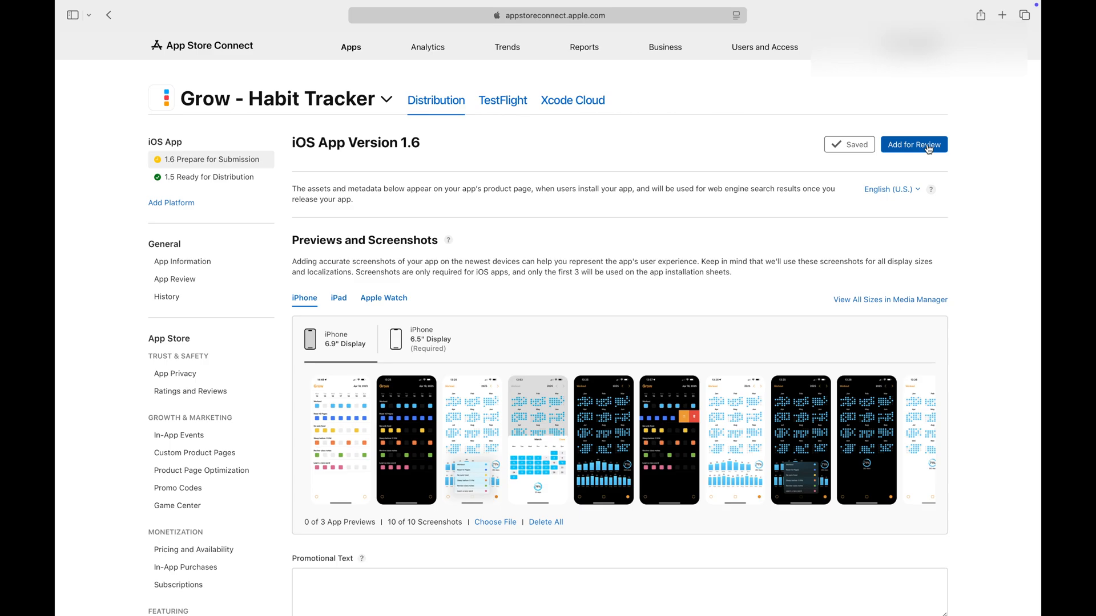
Add version 1.6 for review and send the submission to App Review.
{"action": "left_click", "coordinate": [913, 145]}
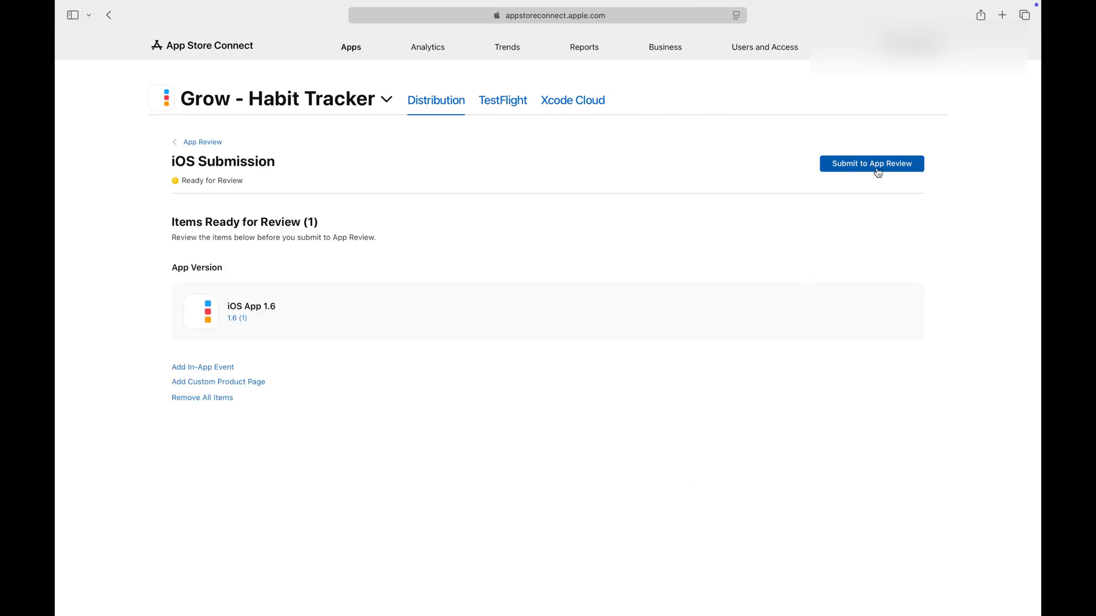
{"action": "left_click", "coordinate": [872, 164]}
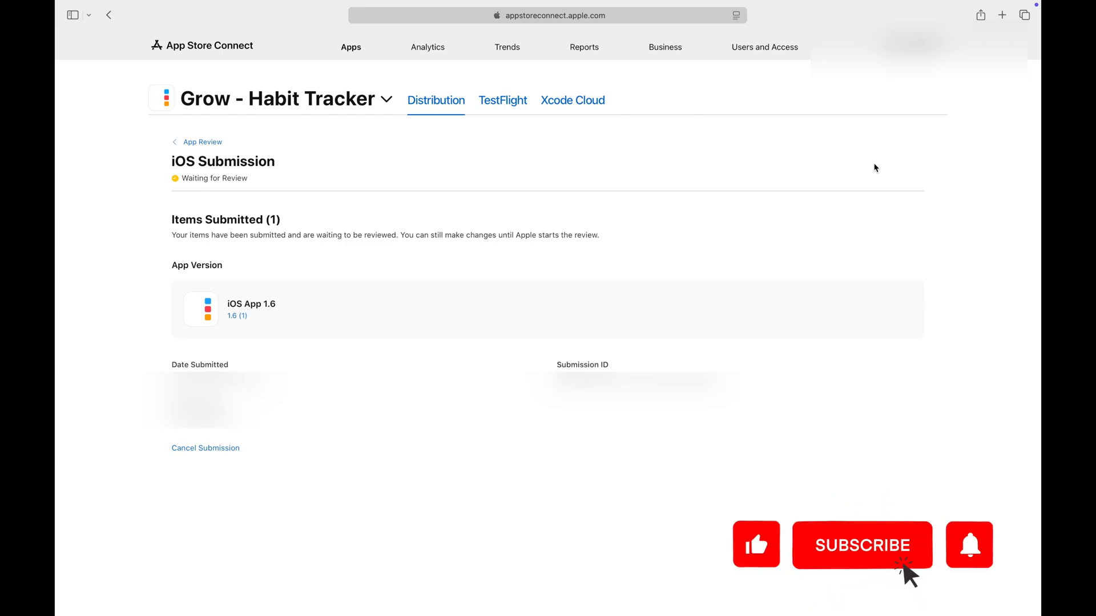
Confirm Submit to App Review so version 1.6 shows Waiting for Review.
{"action": "left_click", "coordinate": [862, 544]}
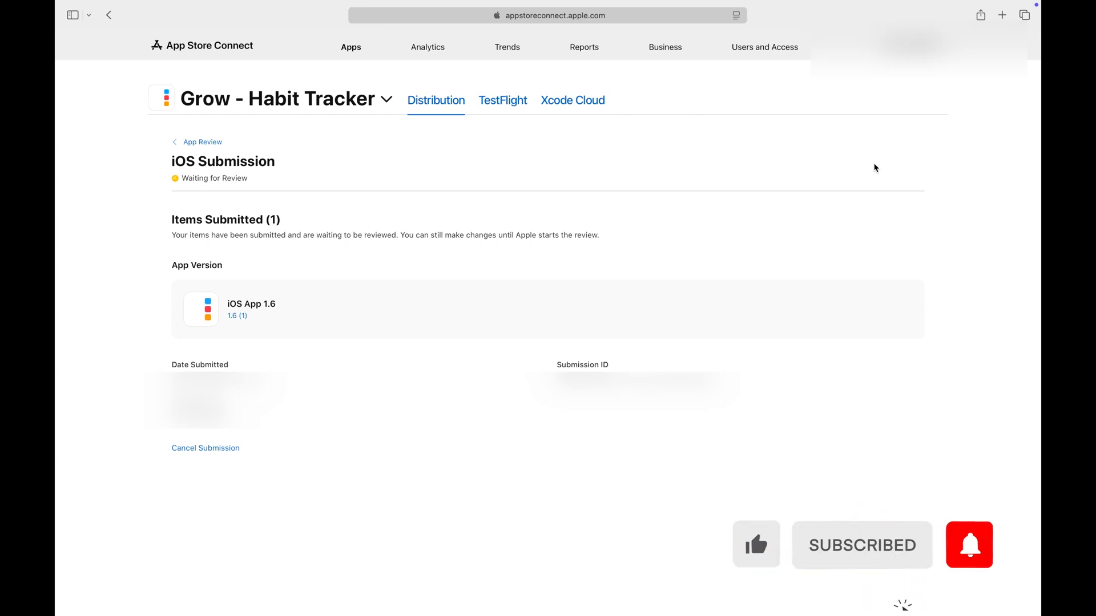